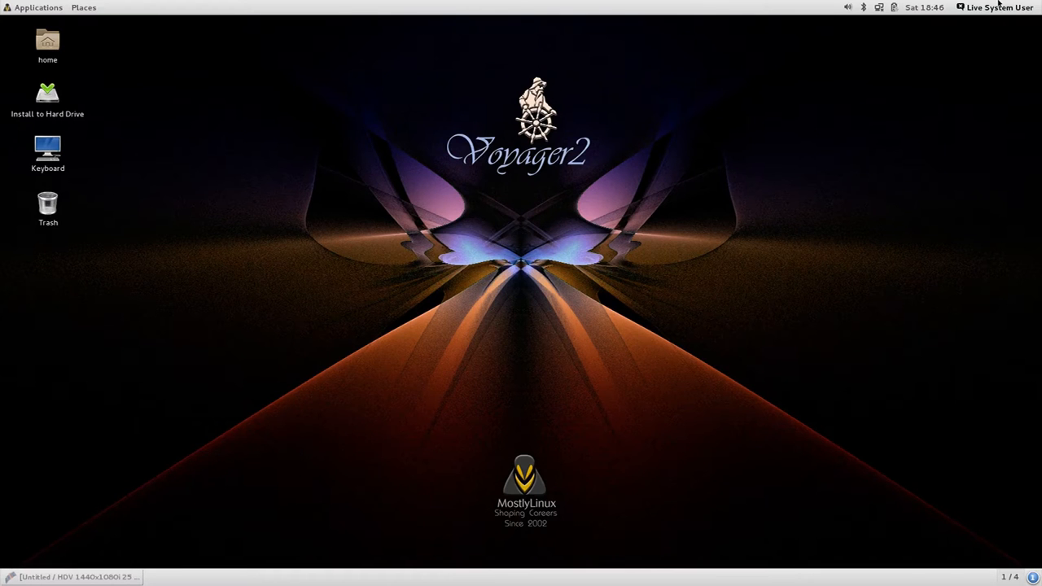
Peek at the account menu, close it, and raise the Kdenlive window.
{"action": "left_click", "coordinate": [996, 7]}
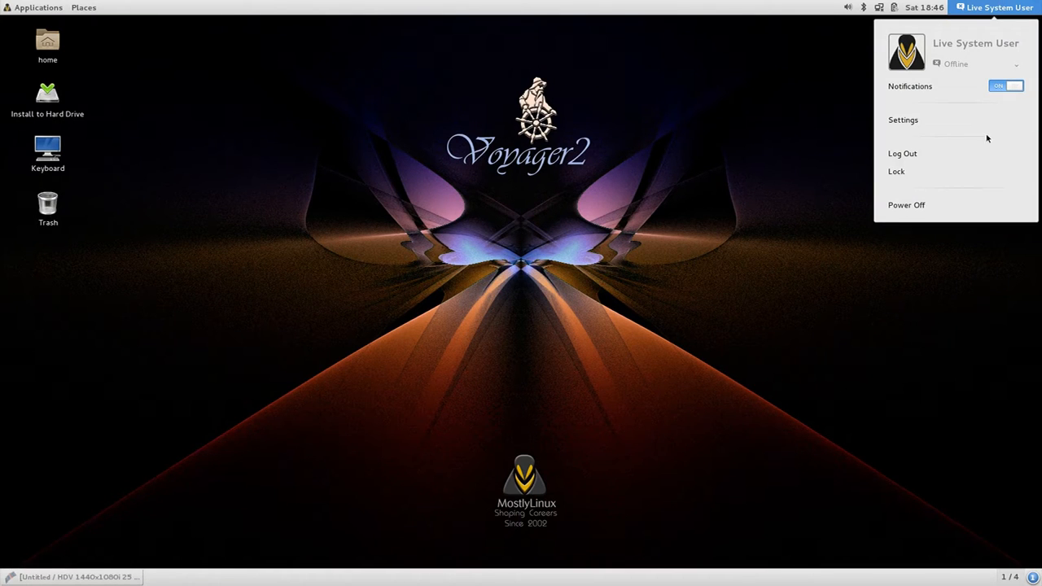
{"action": "mouse_move", "coordinate": [717, 195]}
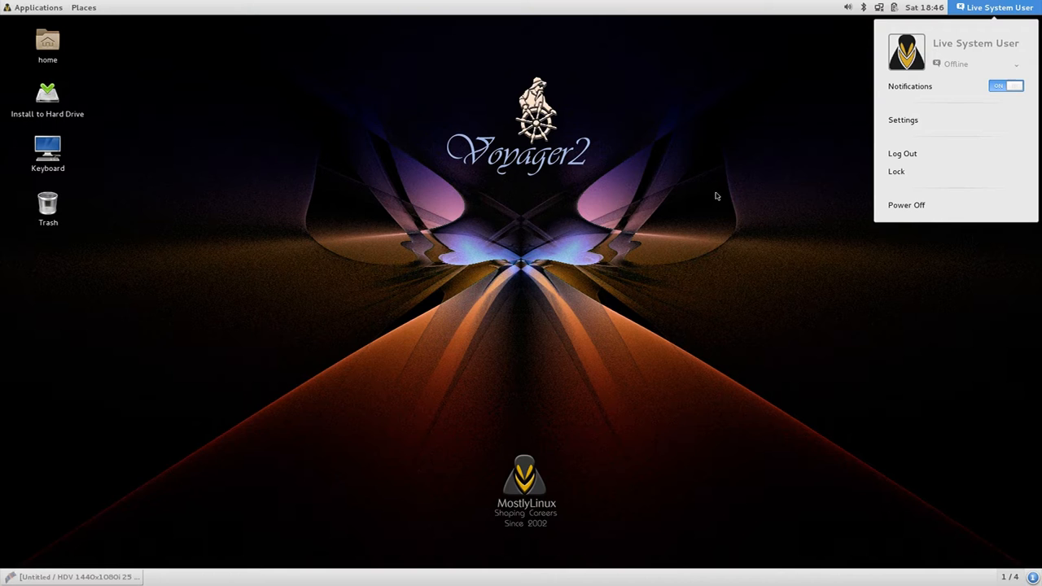
{"action": "left_click", "coordinate": [993, 7]}
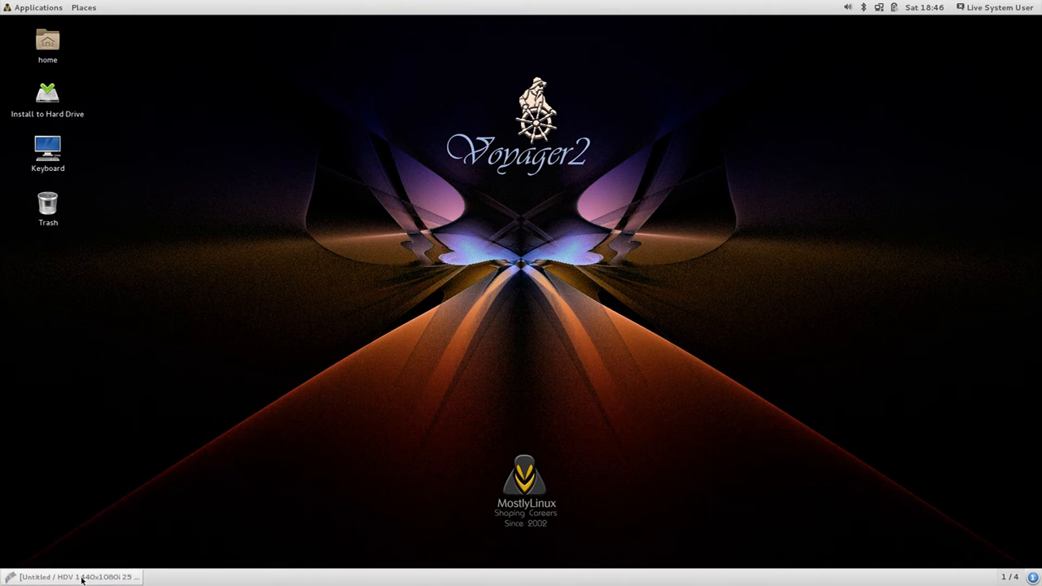
{"action": "left_click", "coordinate": [78, 576]}
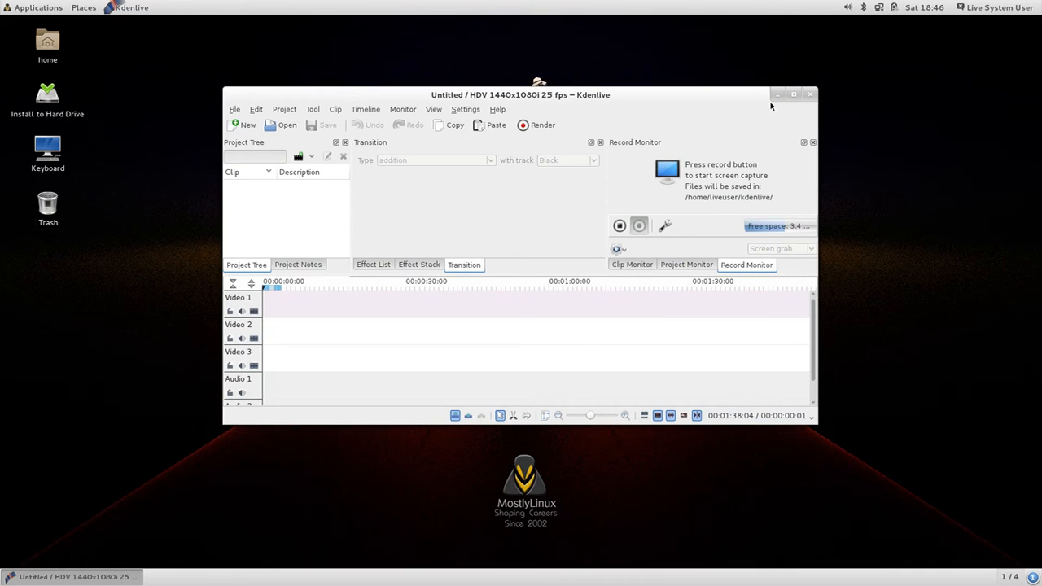
Launch Audacity from the Applications menu and dismiss its welcome help.
{"action": "left_click", "coordinate": [37, 6]}
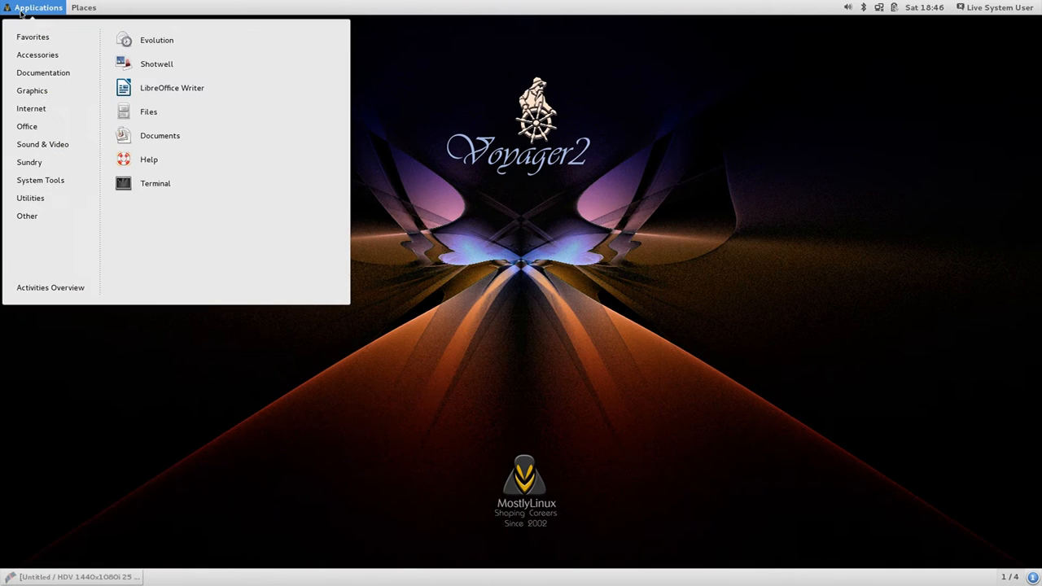
{"action": "left_click", "coordinate": [26, 127]}
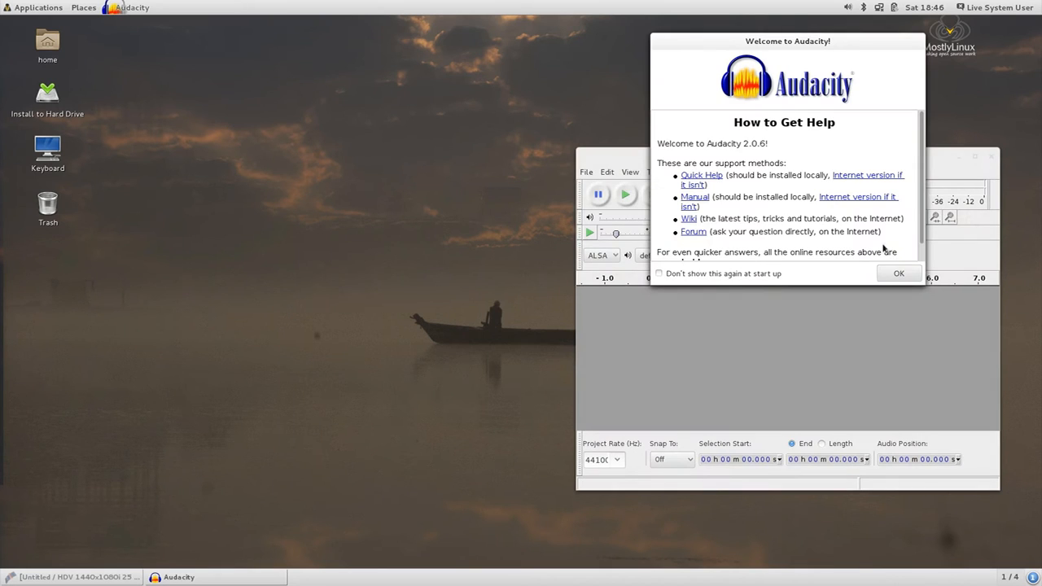
{"action": "left_click", "coordinate": [898, 273]}
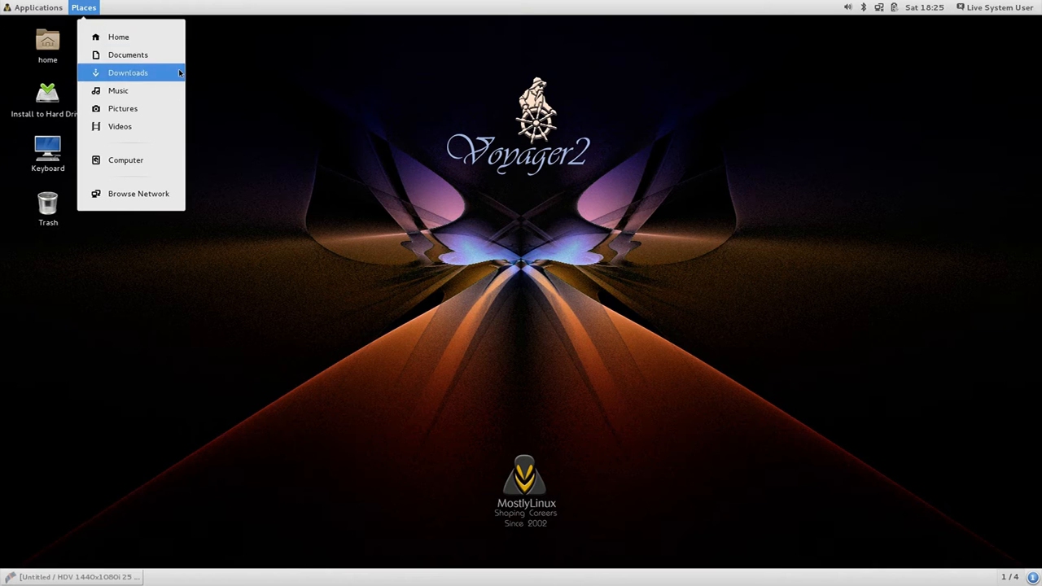
Show Home in Files and mount the 30 GB Linux volume to list its root folders.
{"action": "left_click", "coordinate": [117, 36]}
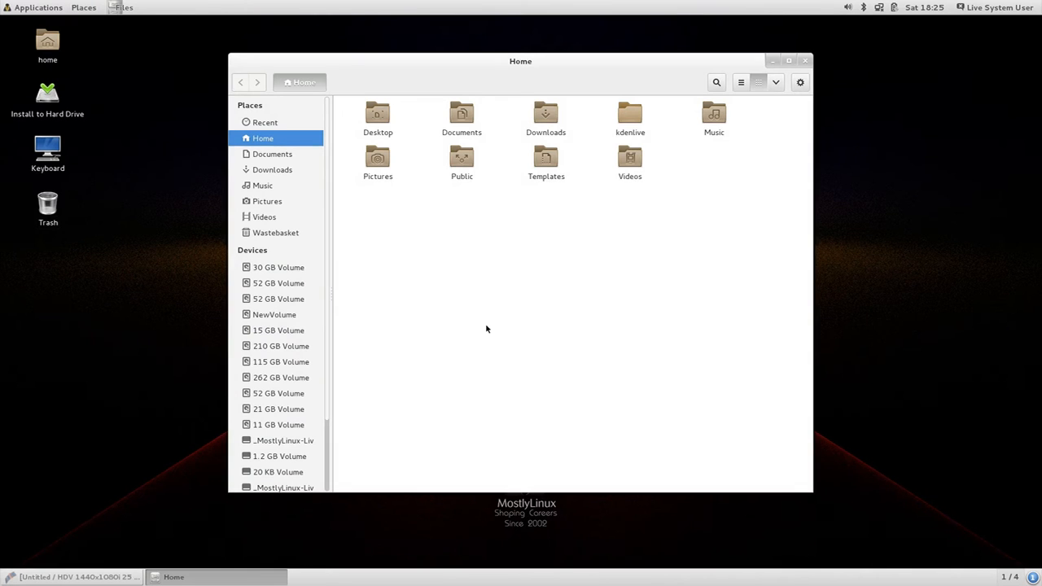
{"action": "mouse_move", "coordinate": [581, 260]}
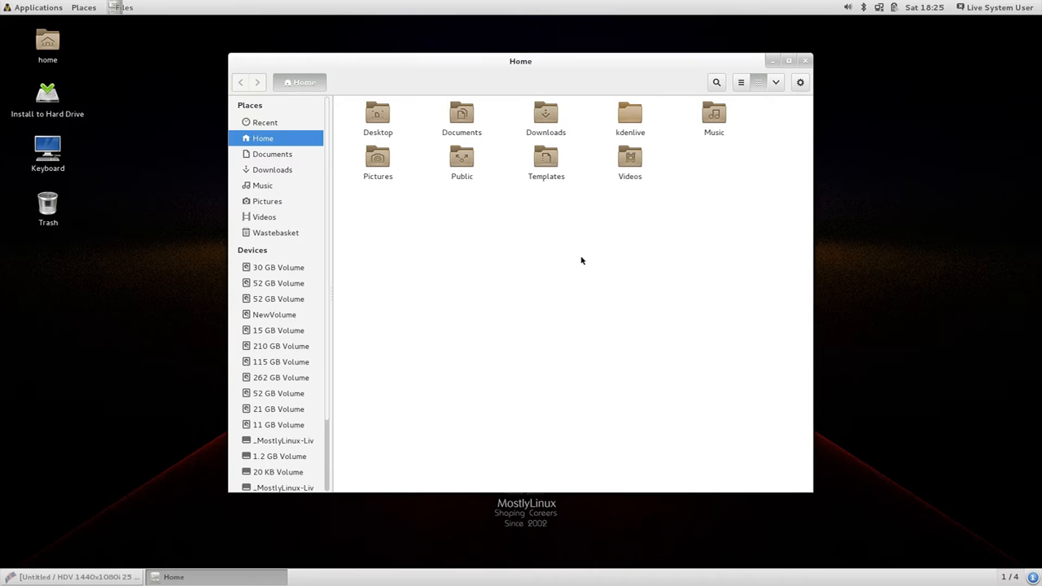
{"action": "mouse_move", "coordinate": [579, 267]}
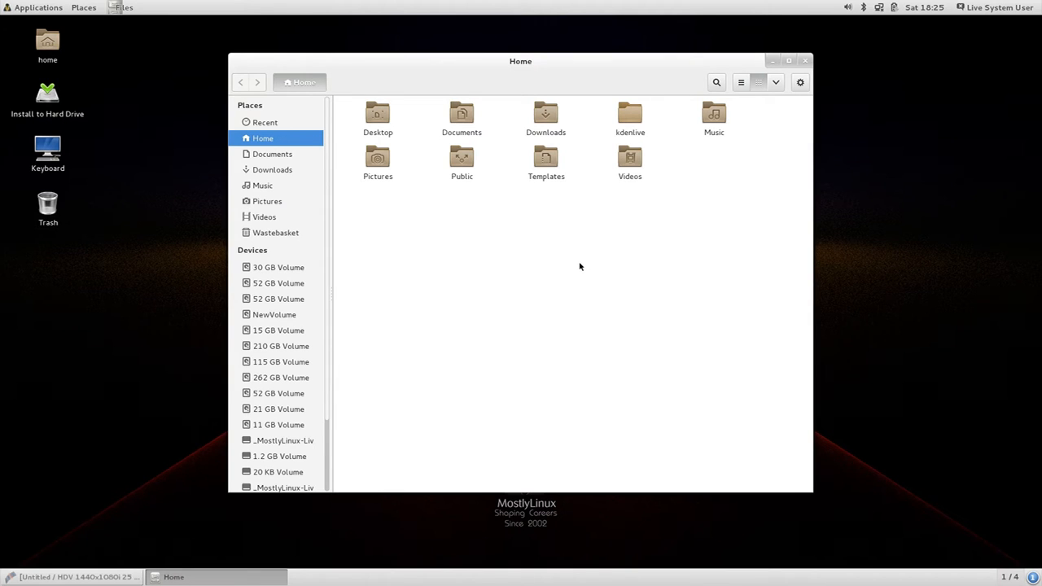
{"action": "mouse_move", "coordinate": [328, 374]}
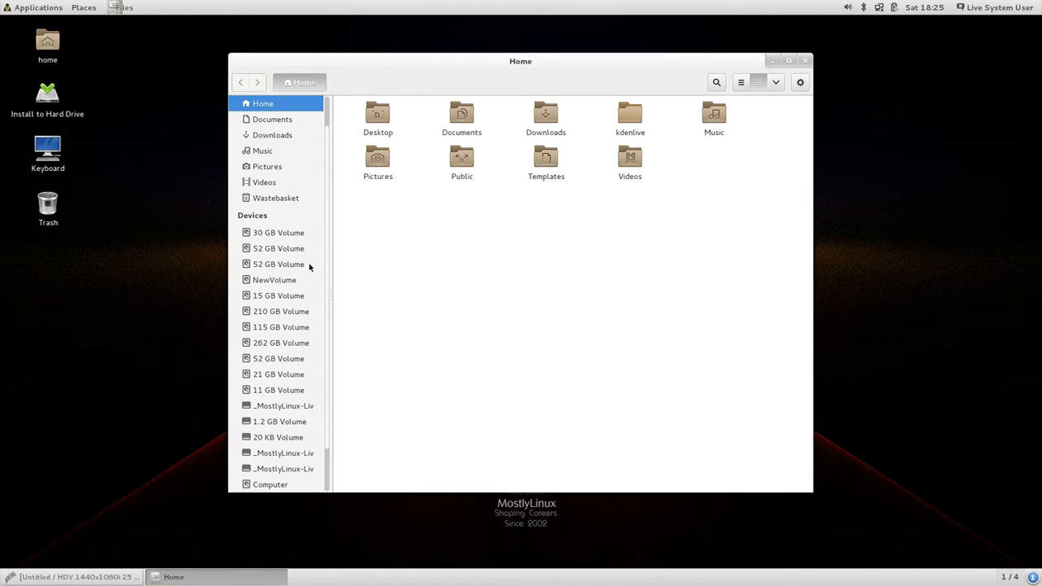
{"action": "mouse_move", "coordinate": [384, 333]}
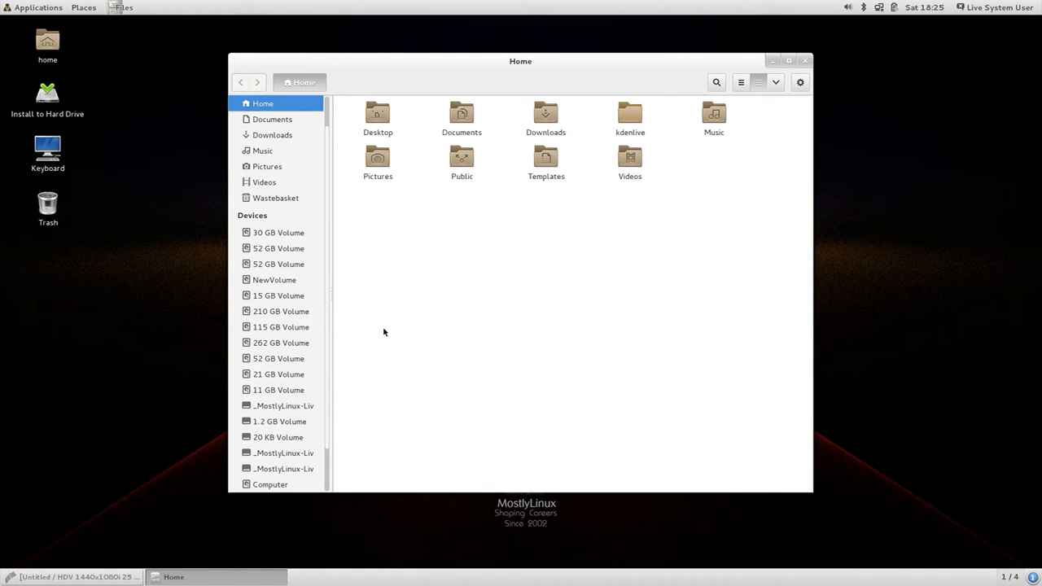
{"action": "mouse_move", "coordinate": [295, 248]}
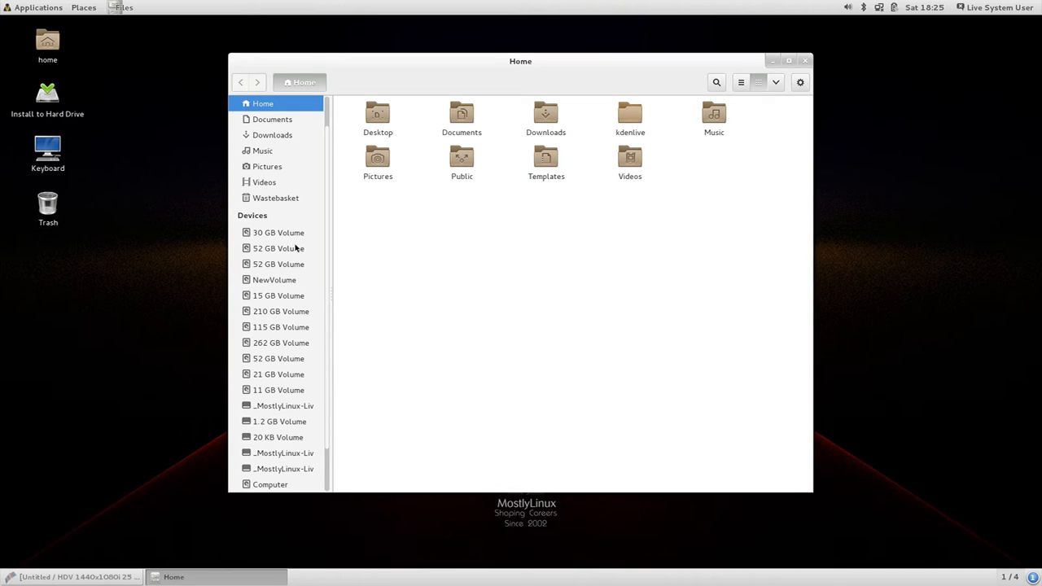
{"action": "mouse_move", "coordinate": [339, 361]}
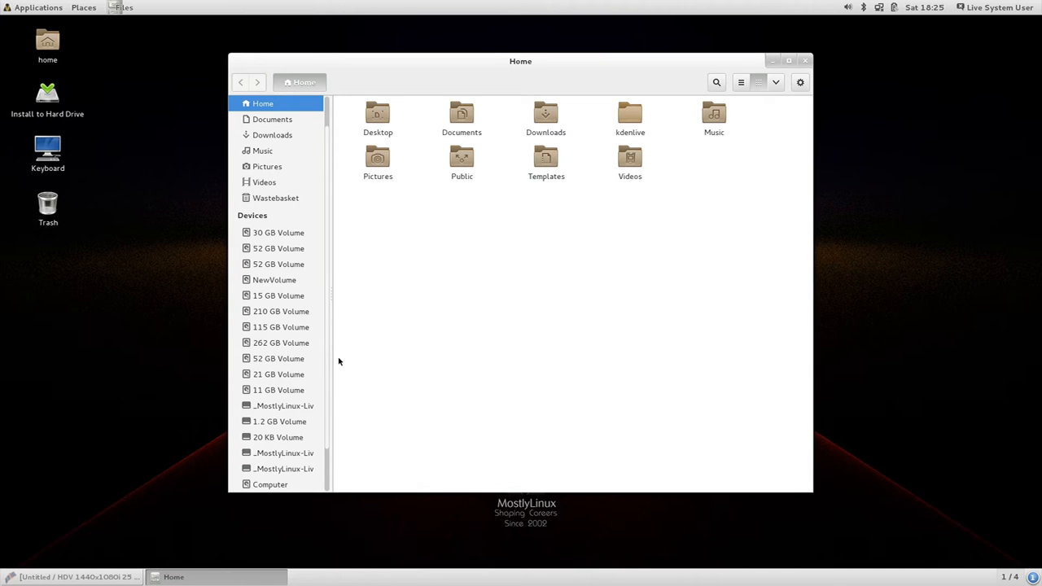
{"action": "mouse_move", "coordinate": [293, 332]}
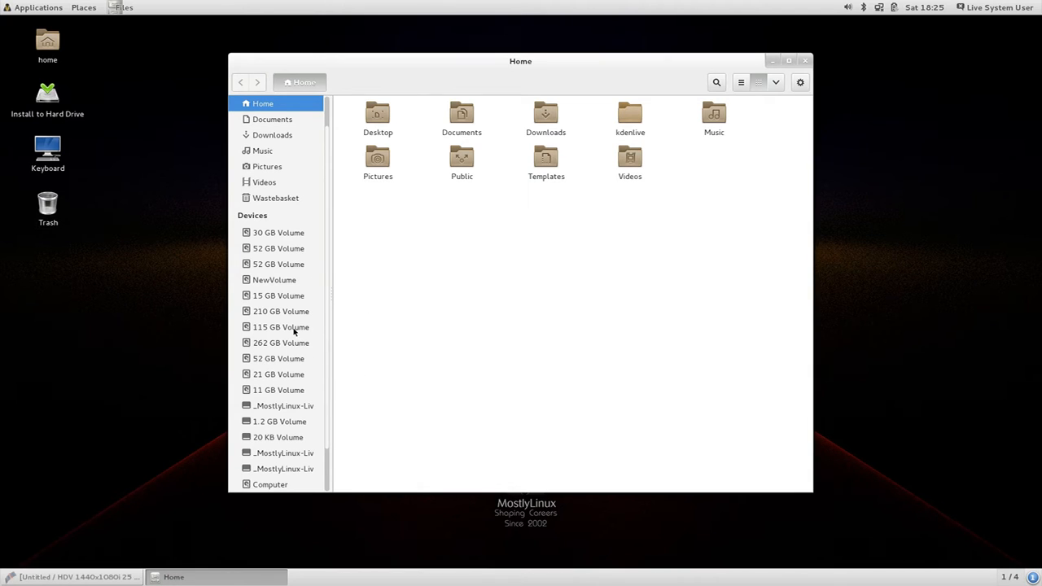
{"action": "mouse_move", "coordinate": [280, 326]}
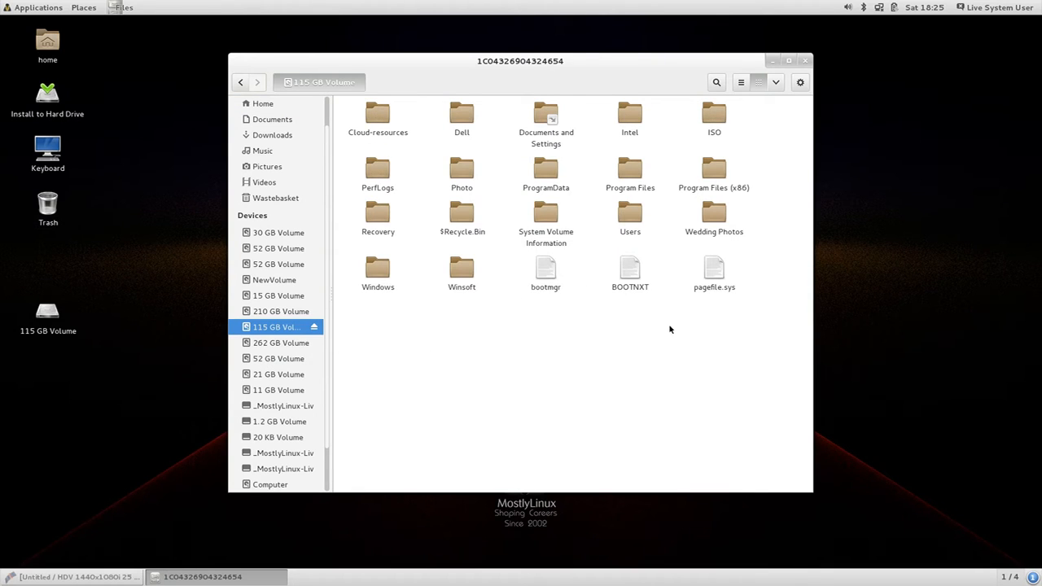
{"action": "mouse_move", "coordinate": [273, 241]}
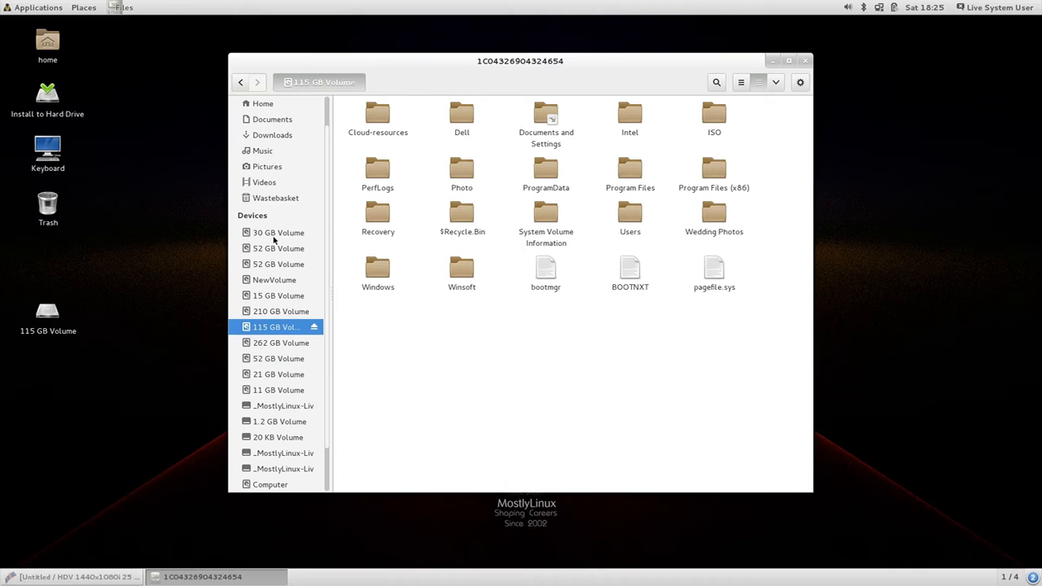
{"action": "left_click", "coordinate": [278, 231]}
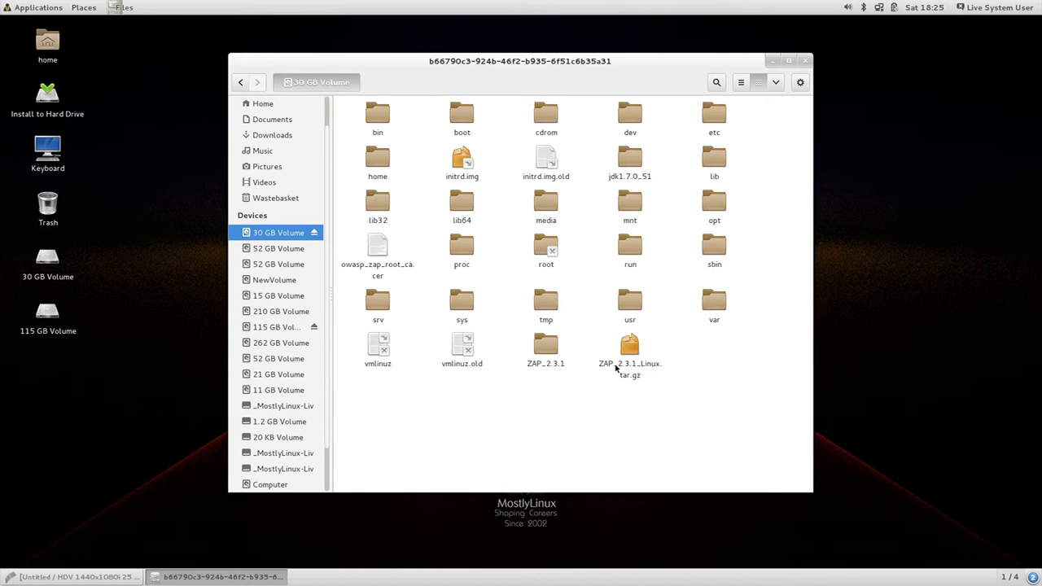
{"action": "mouse_move", "coordinate": [479, 166]}
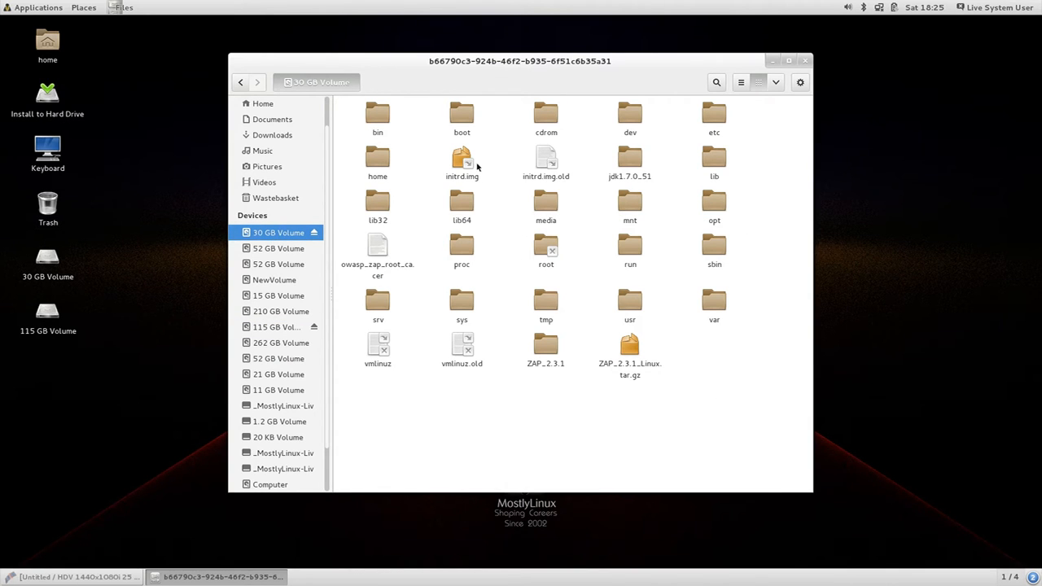
{"action": "mouse_move", "coordinate": [462, 114]}
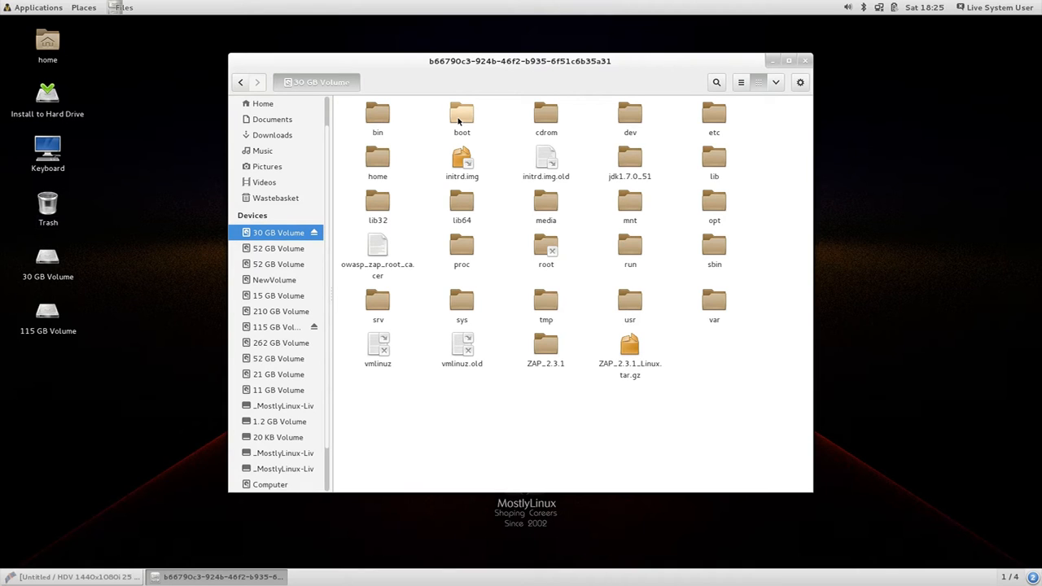
{"action": "mouse_move", "coordinate": [389, 358]}
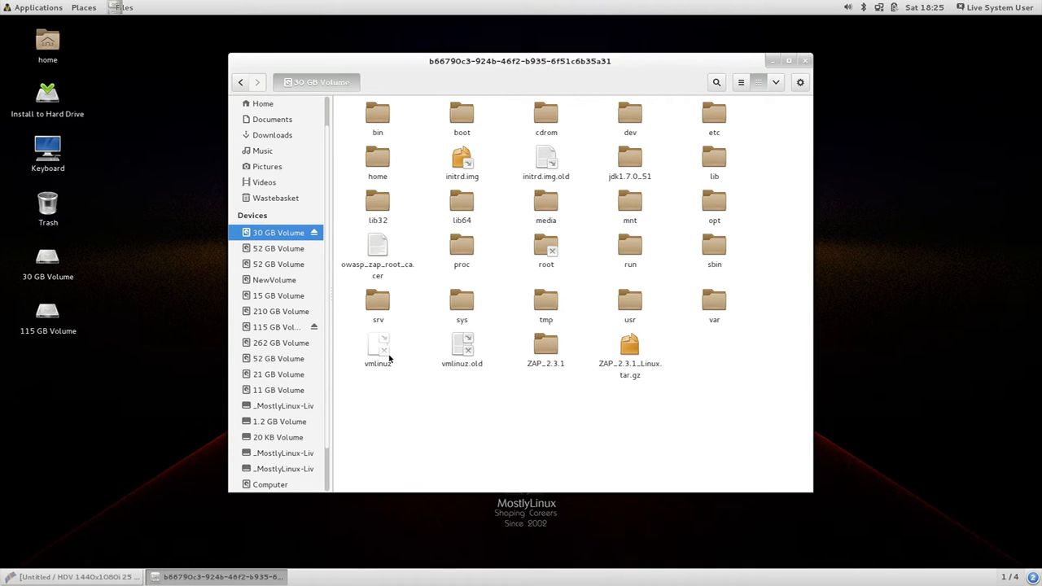
{"action": "mouse_move", "coordinate": [341, 436]}
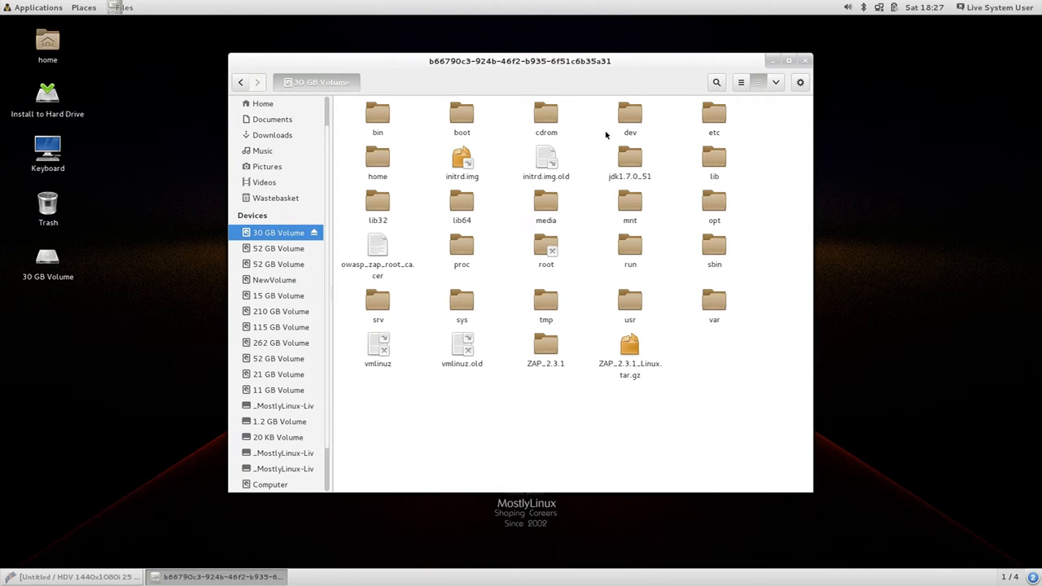
Move the Files window to the right half of the screen.
{"action": "left_click_drag", "start_coordinate": [521, 62], "coordinate": [717, 55]}
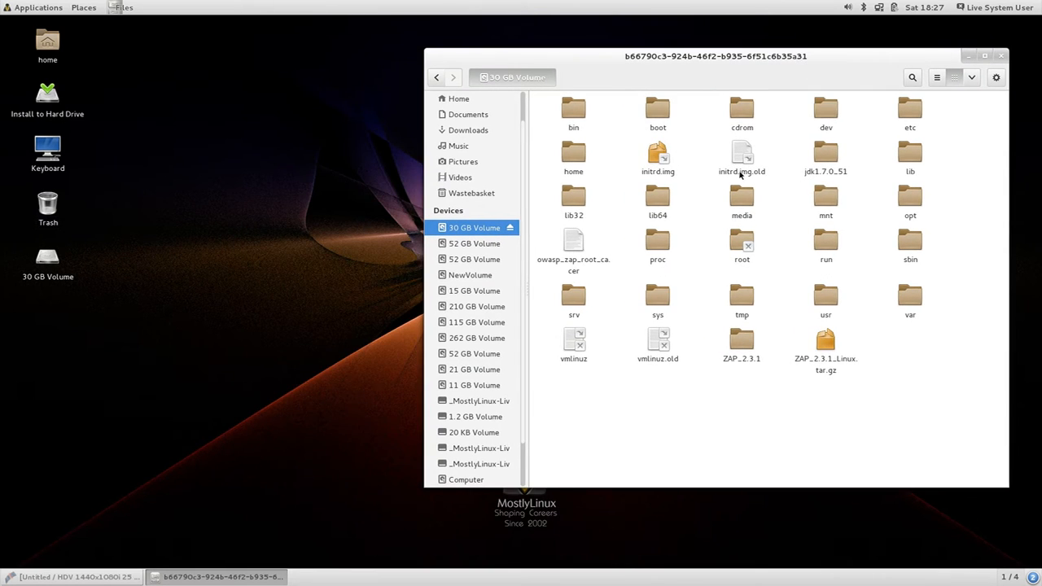
{"action": "mouse_move", "coordinate": [269, 171]}
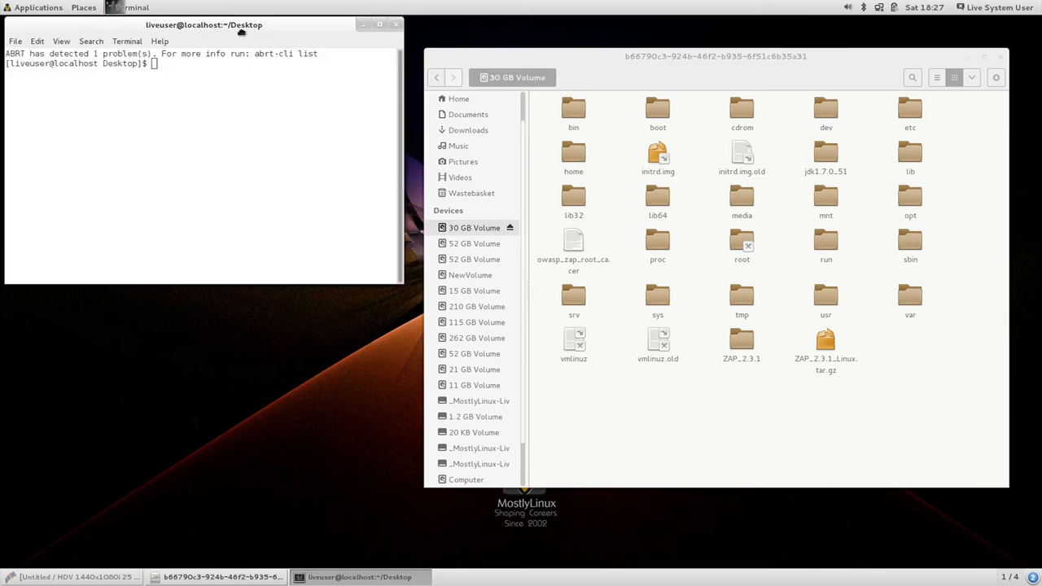
Become root with sudo -i and list mounted filesystems with df -h.
{"action": "type", "text": "sudo -i"}
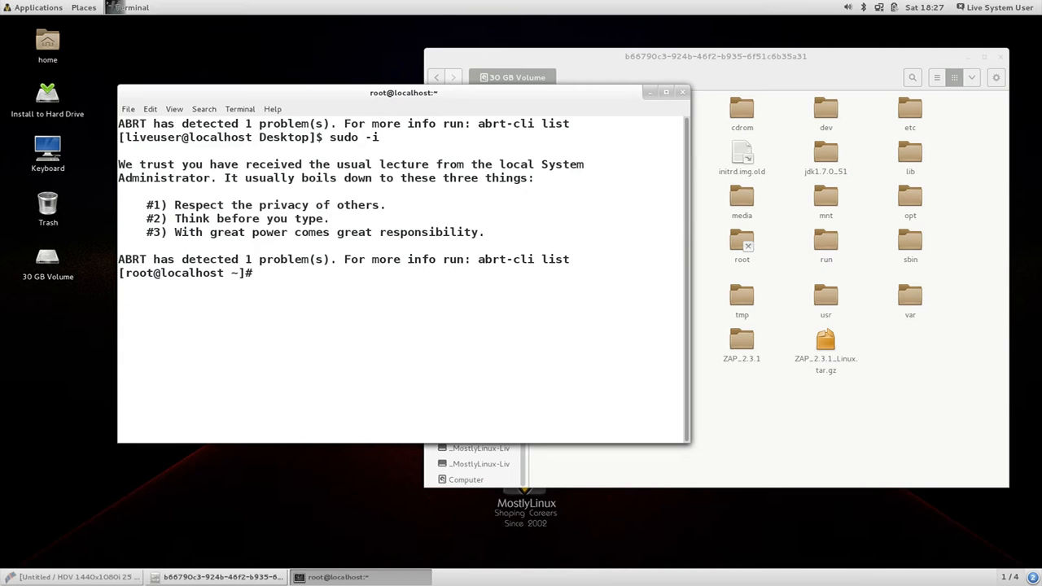
{"action": "type", "text": "df"}
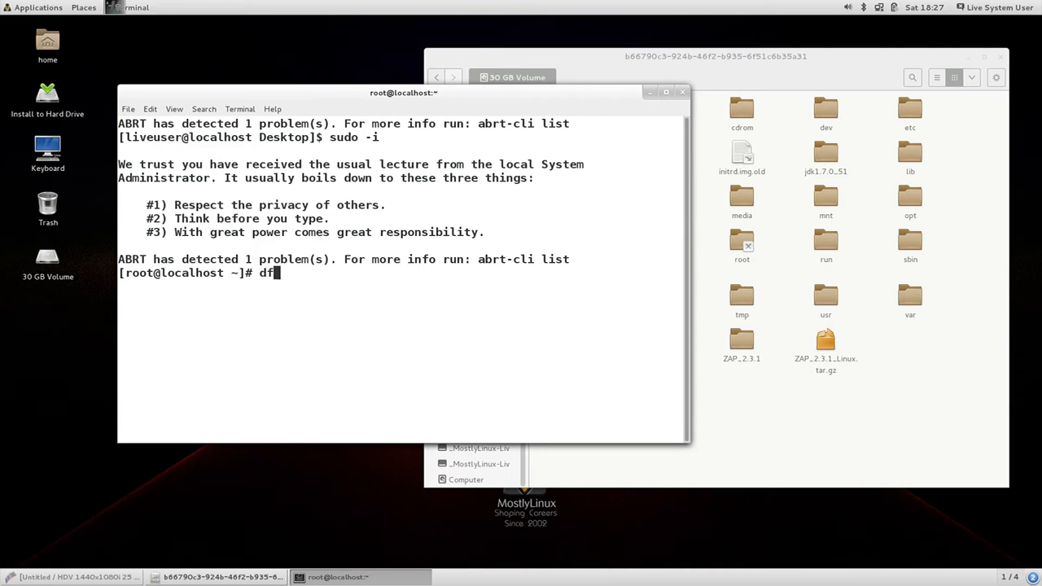
{"action": "type", "text": "-"}
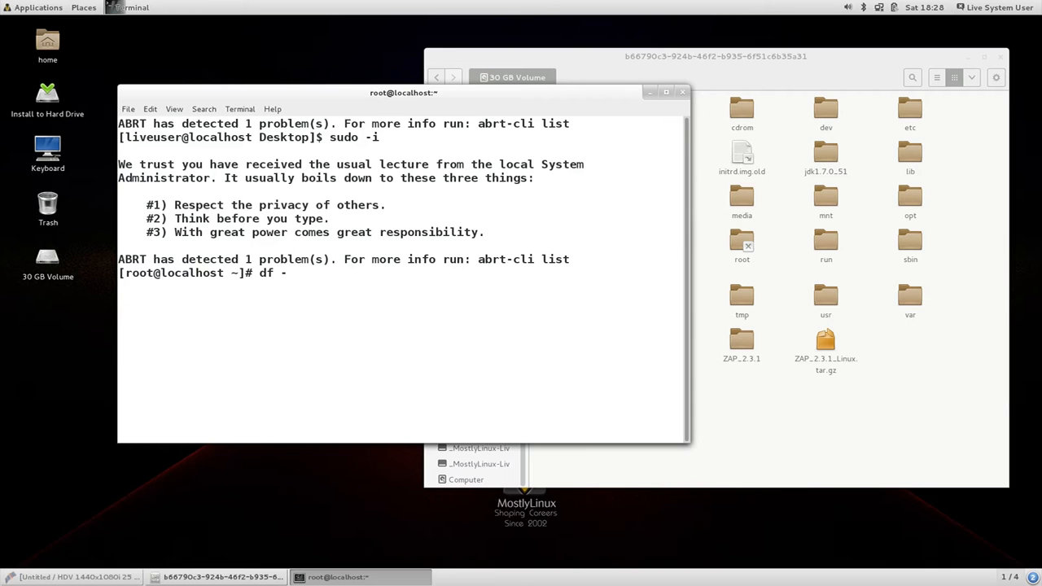
{"action": "key", "text": "Return"}
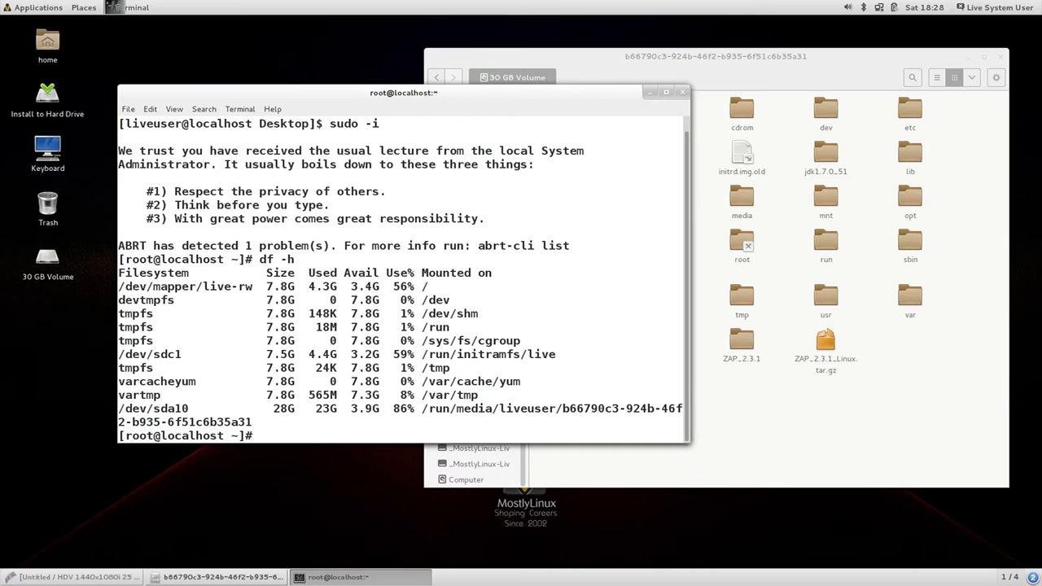
{"action": "mouse_move", "coordinate": [362, 420]}
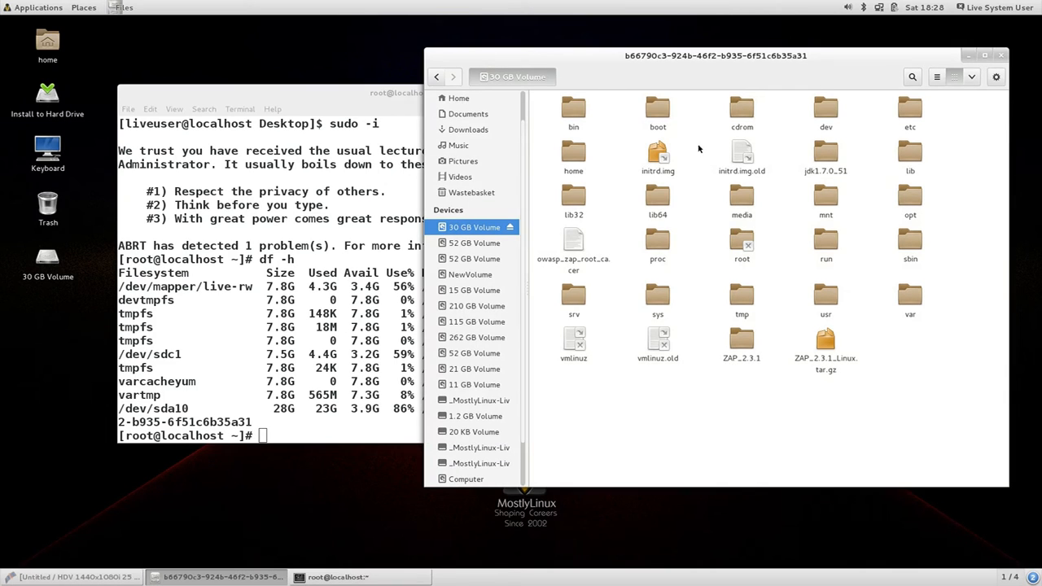
{"action": "mouse_move", "coordinate": [698, 202]}
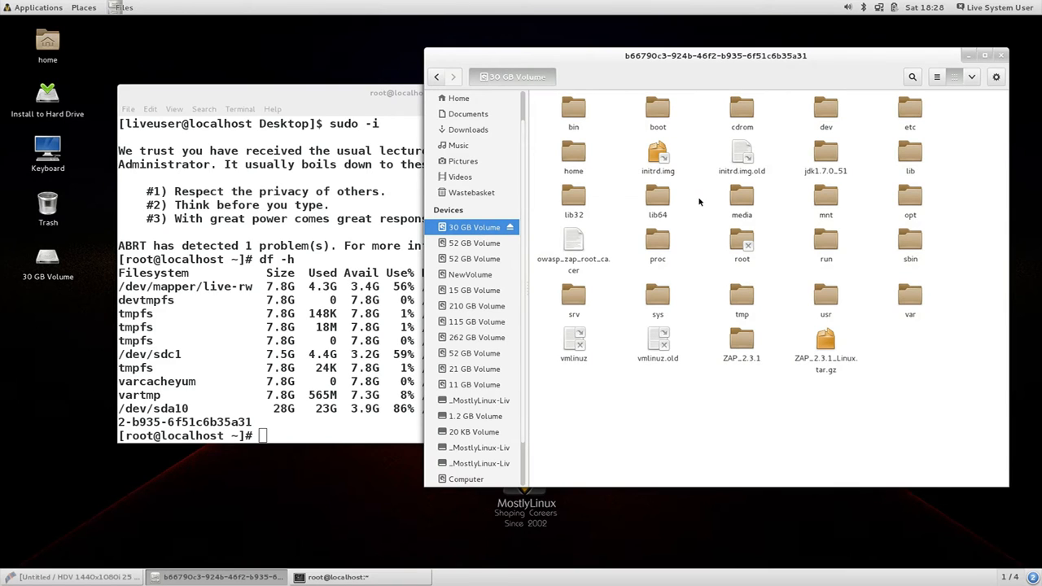
{"action": "mouse_move", "coordinate": [382, 101]}
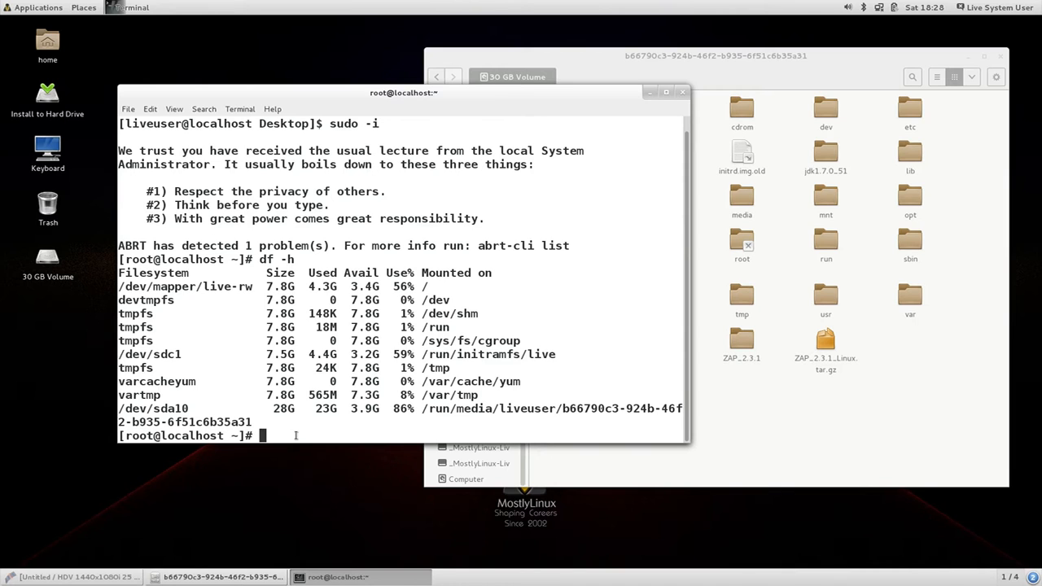
Bind-mount /dev into the installed partition under /run/media/liveuser/b66790c3-…/dev.
{"action": "type", "text": "mount --"}
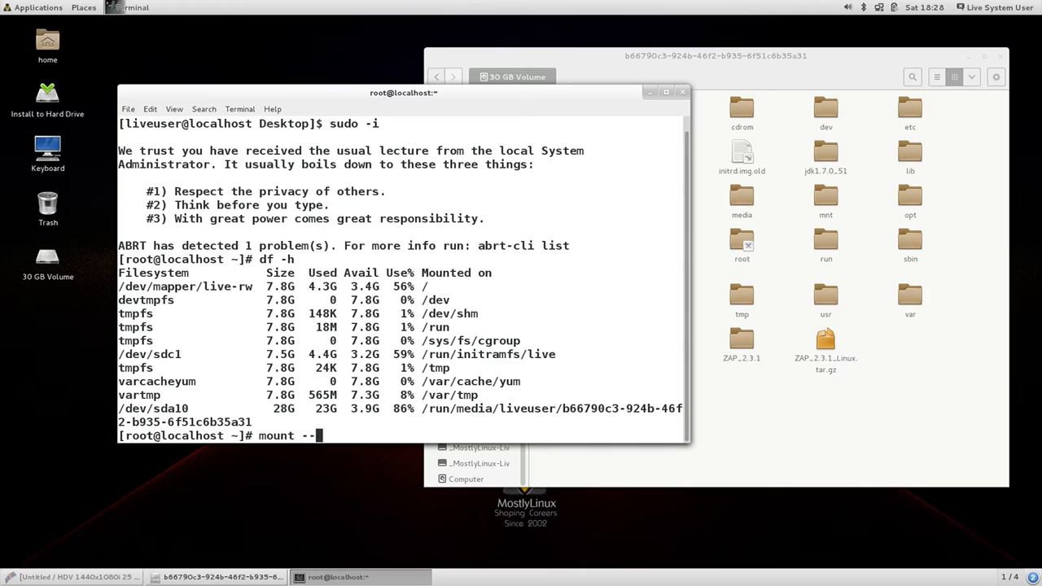
{"action": "type", "text": "bind"}
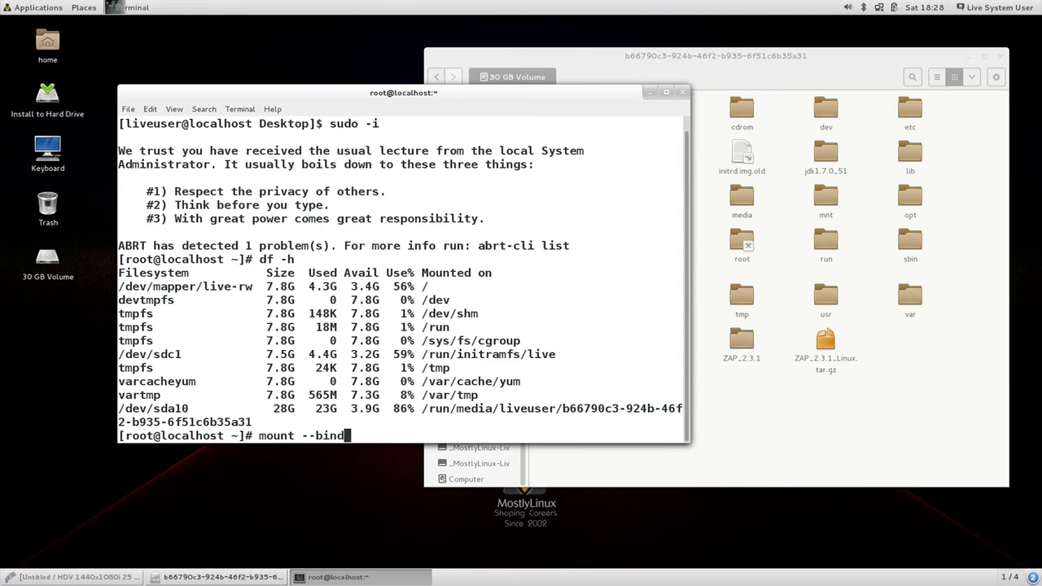
{"action": "type", "text": "/"}
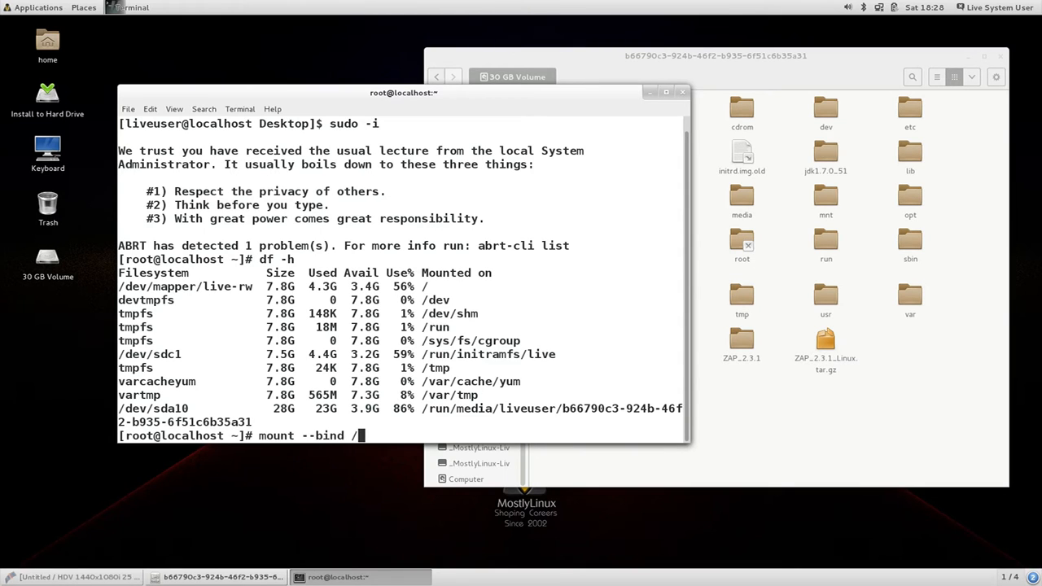
{"action": "type", "text": "dev"}
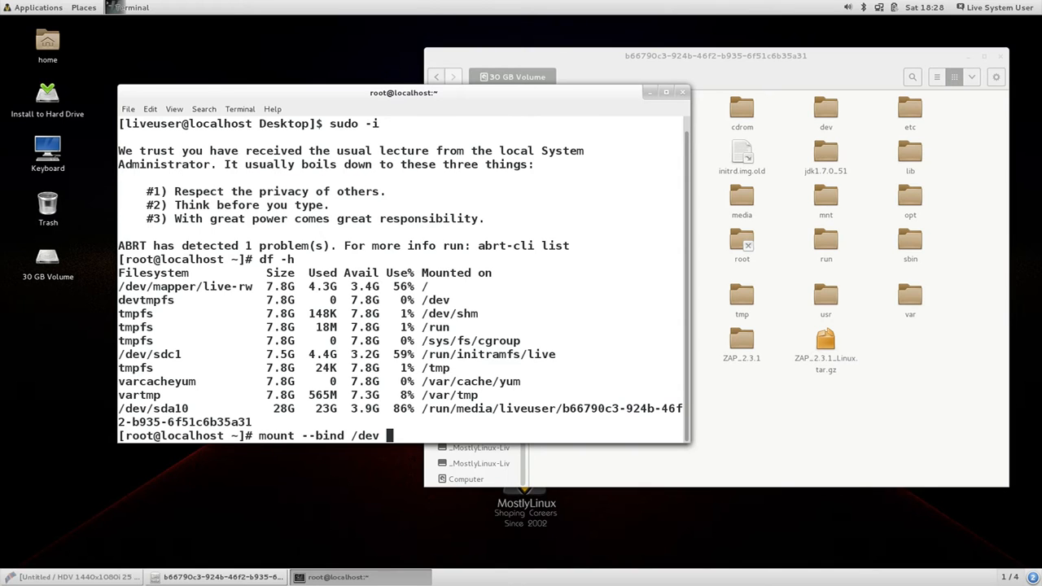
{"action": "type", "text": "/run/media/liveuser/b66790c3-924b-46f2-b935-6f51c6b35a31"}
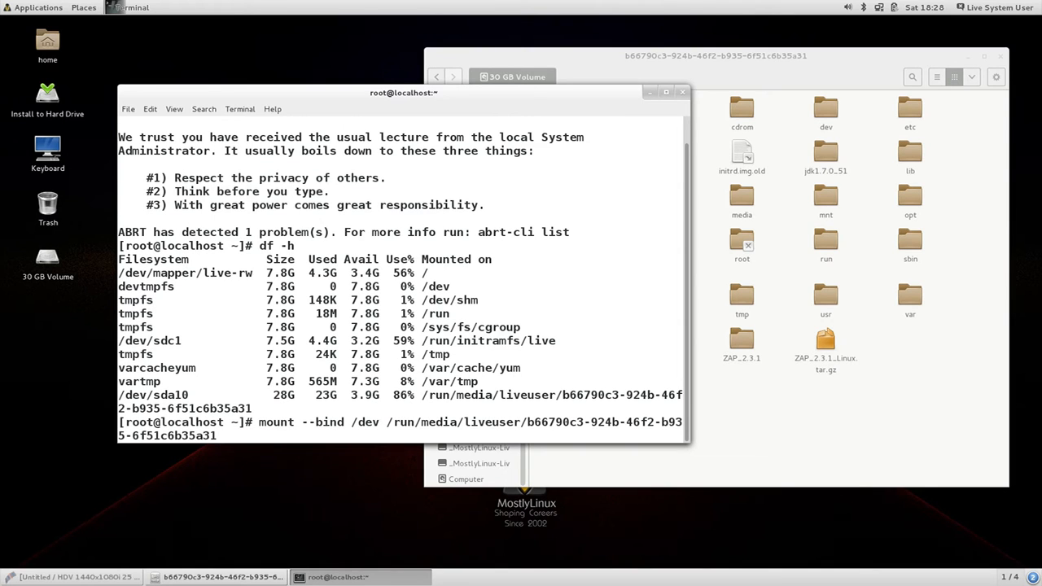
{"action": "type", "text": "/dev"}
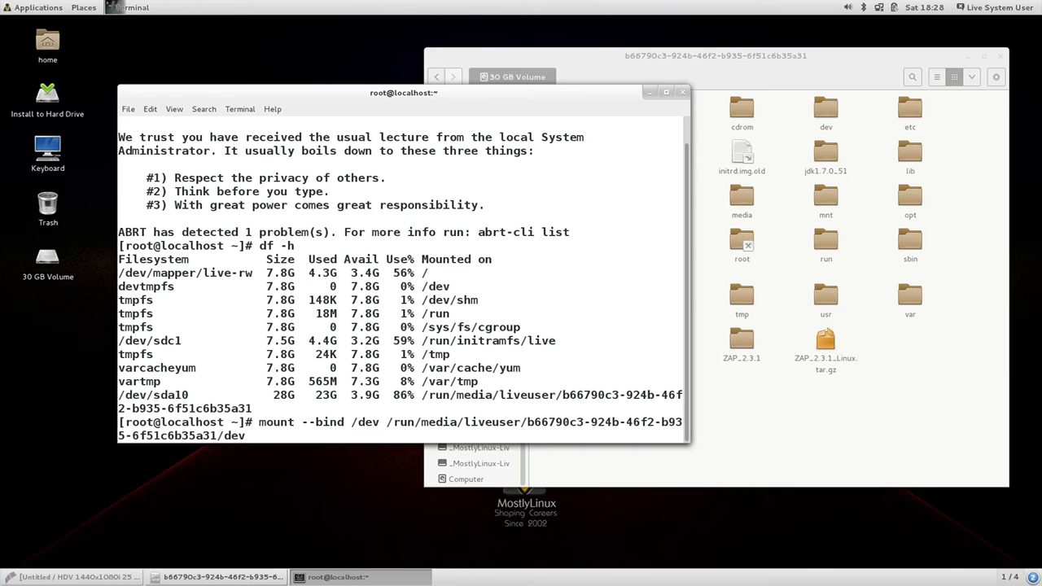
{"action": "key", "text": "Return"}
{"action": "type", "text": "mount --bind /"}
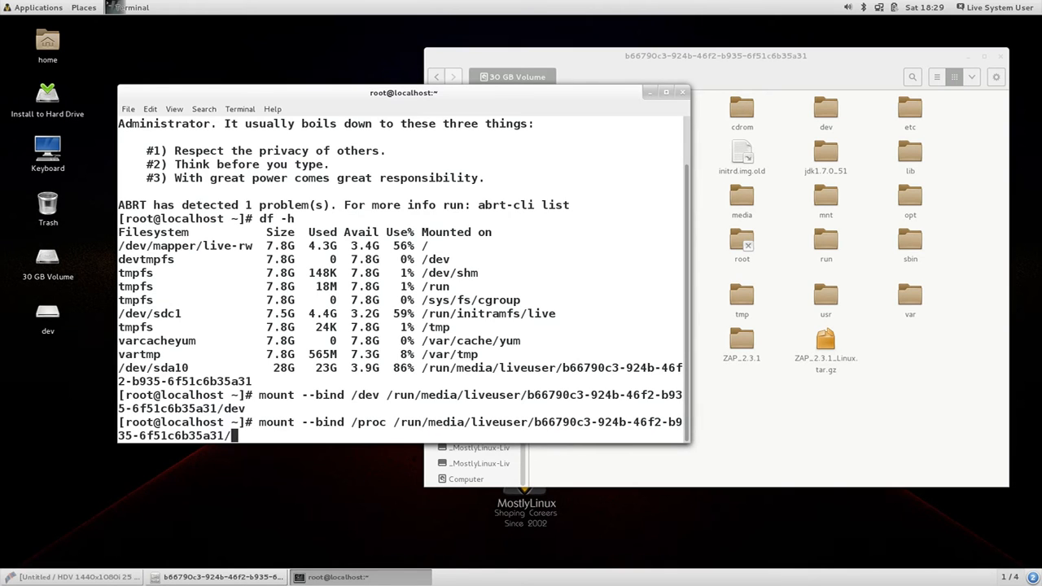
Bind-mount /proc into the same partition's /proc.
{"action": "type", "text": "proc"}
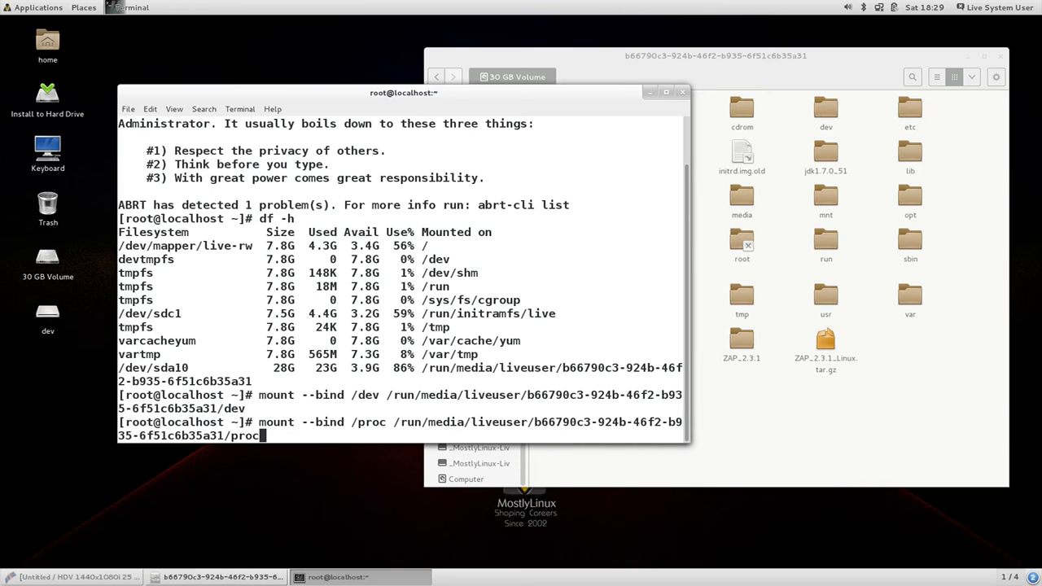
{"action": "key", "text": "Return"}
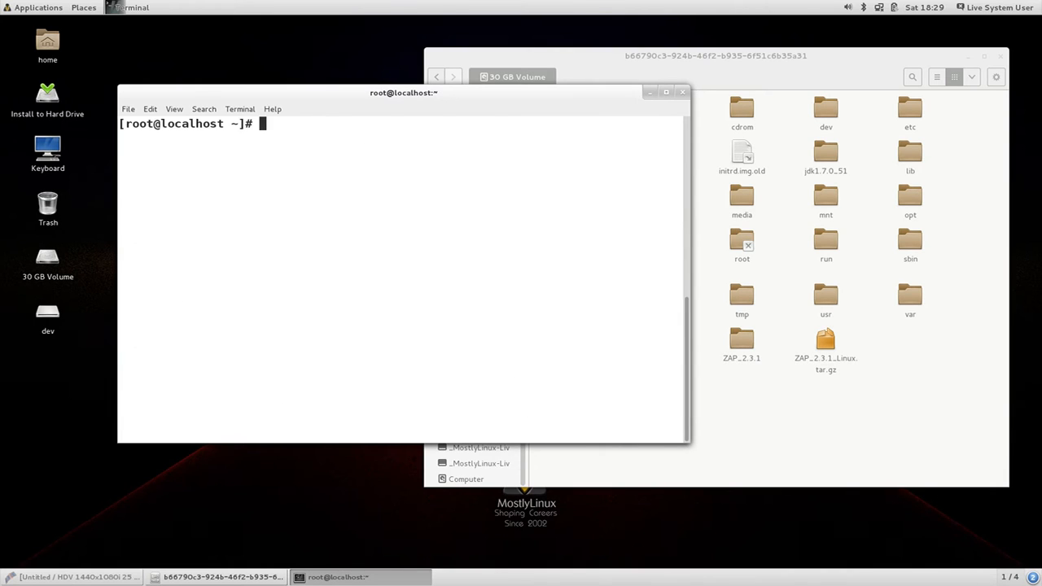
Chroot into the installed system at /run/media/liveuser/b66790c3-….
{"action": "type", "text": "chro"}
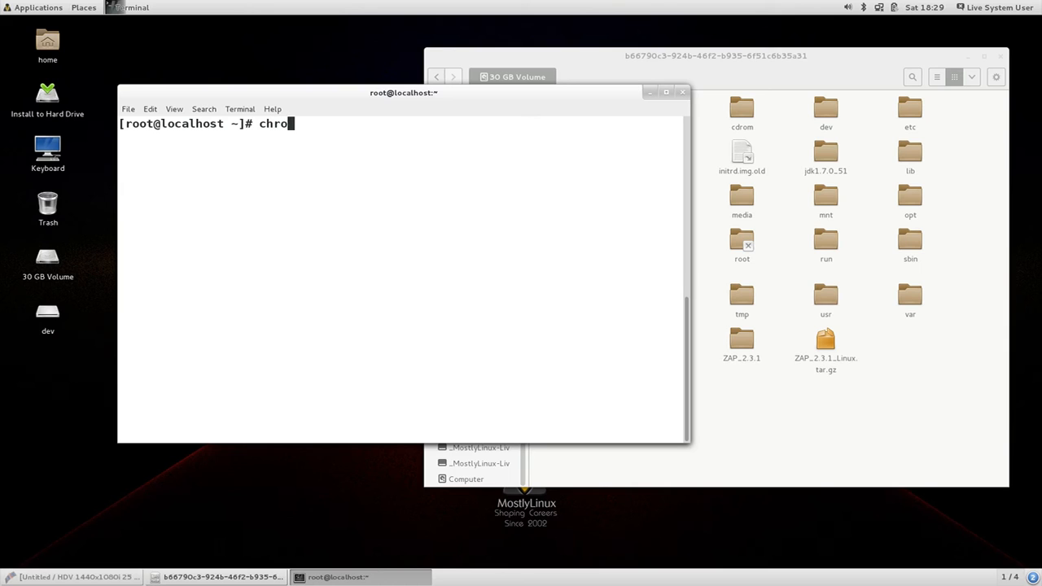
{"action": "type", "text": "ot"}
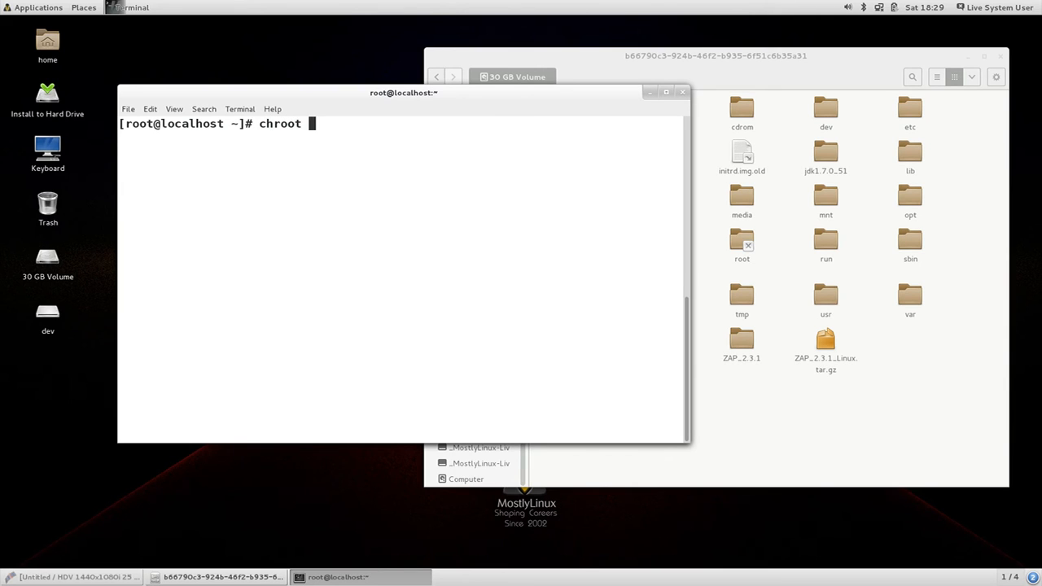
{"action": "type", "text": "/run/media/liveuser/b66790c3-924b-46f2-b935-6f51c6b35a31"}
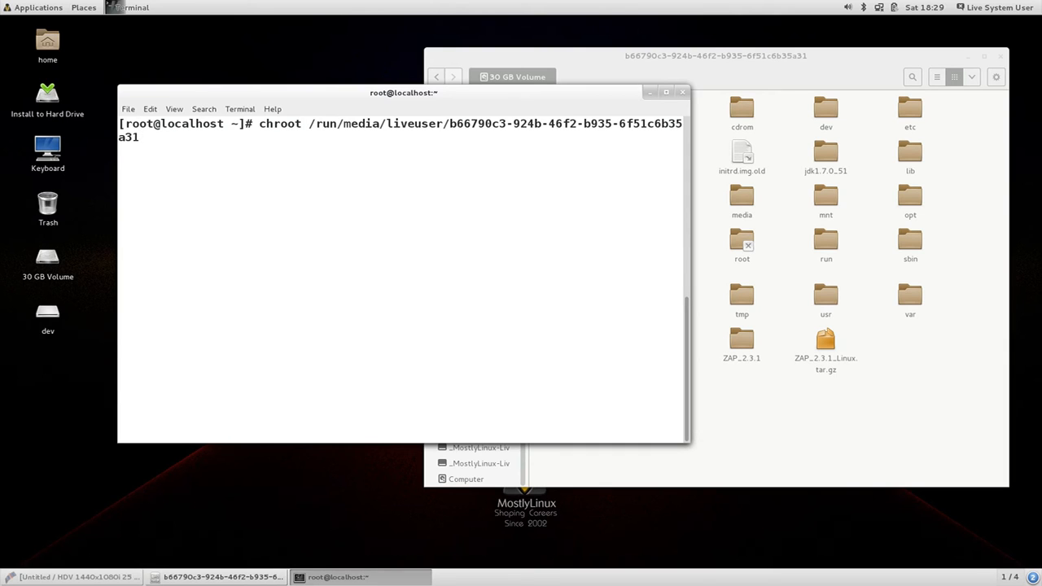
{"action": "key", "text": "Return"}
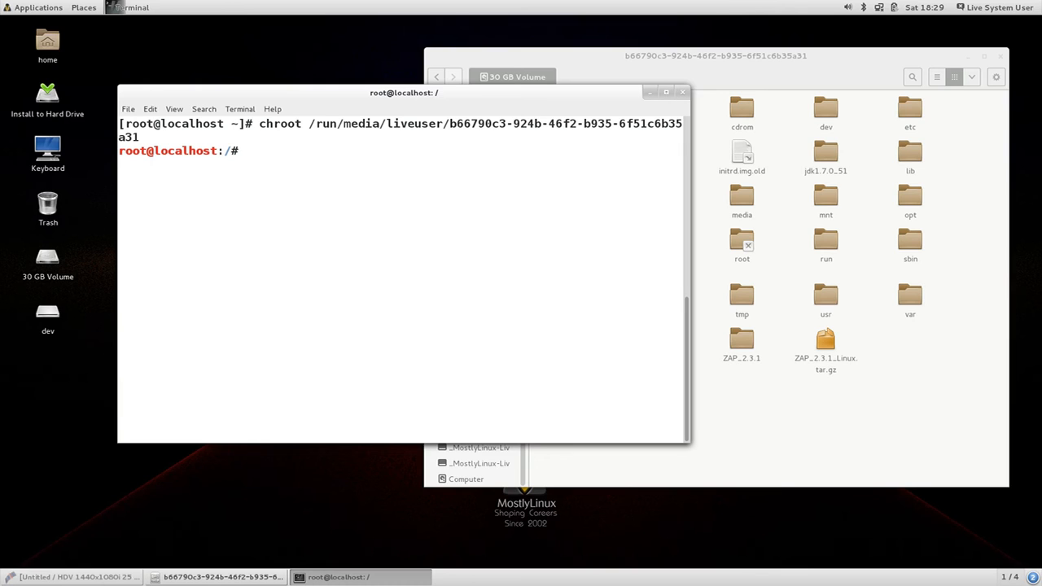
Start typing grub- to list the available GRUB commands.
{"action": "type", "text": "g"}
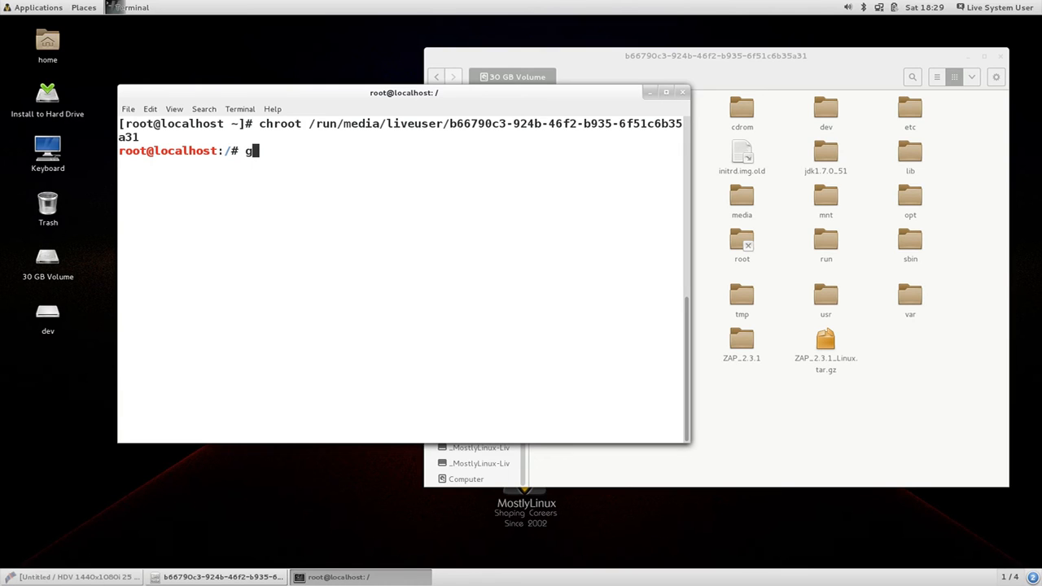
{"action": "type", "text": "rub-"}
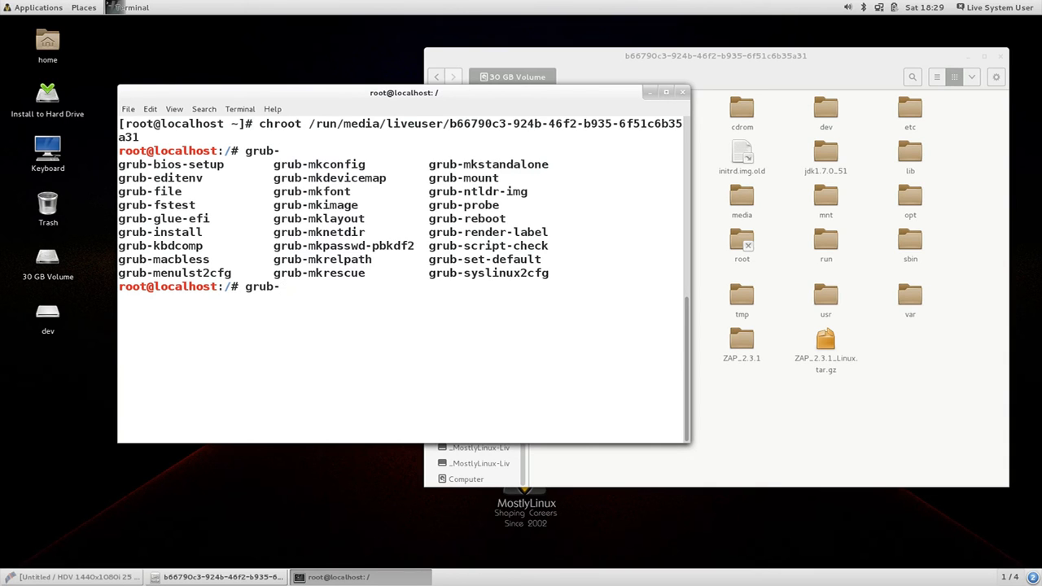
Run grub-install /dev/sda until 'Installation finished. No error reported.', then show Places.
{"action": "type", "text": "install"}
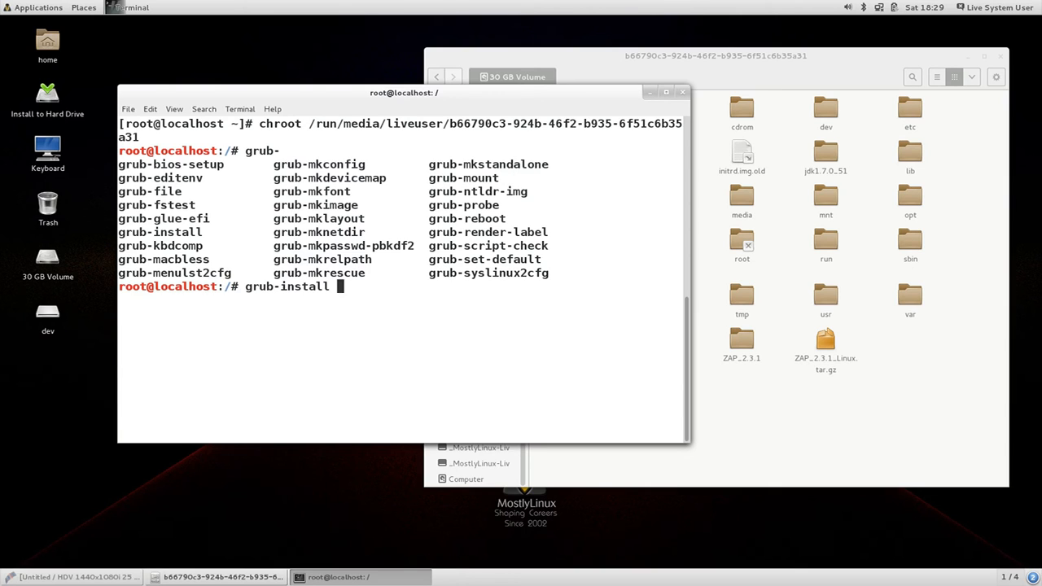
{"action": "type", "text": "/dev/"}
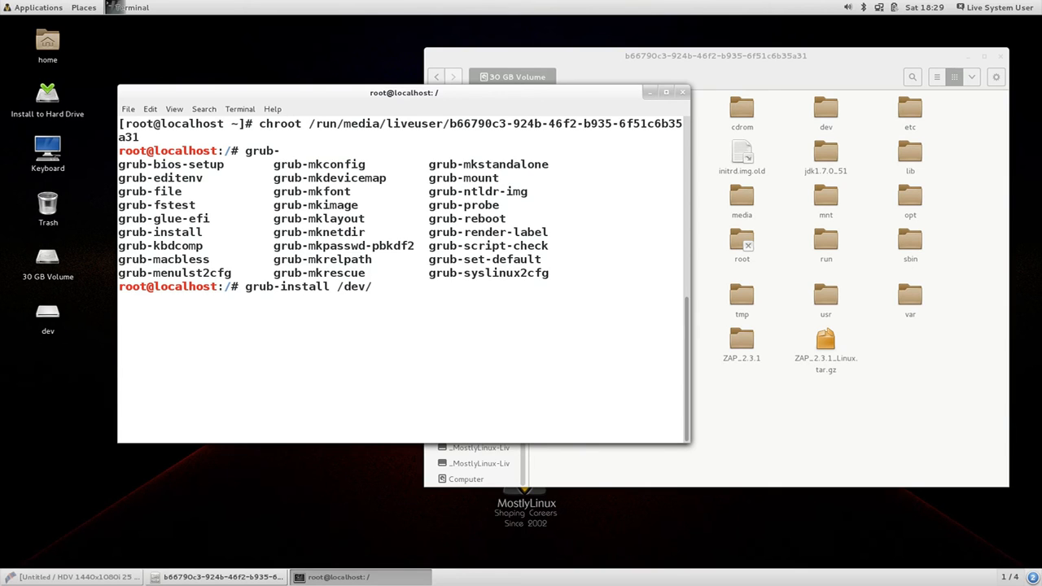
{"action": "type", "text": "s"}
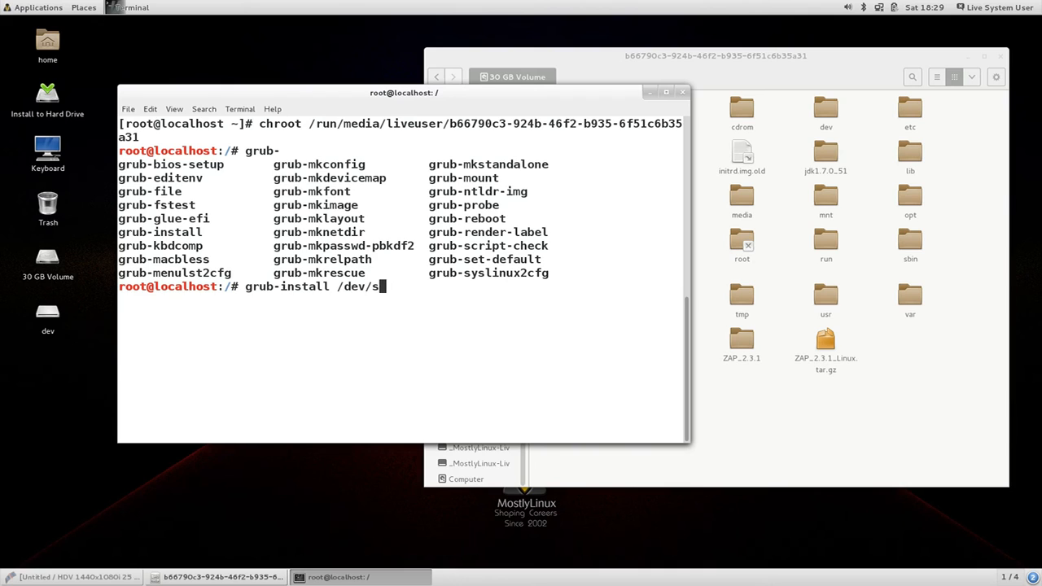
{"action": "type", "text": "d"}
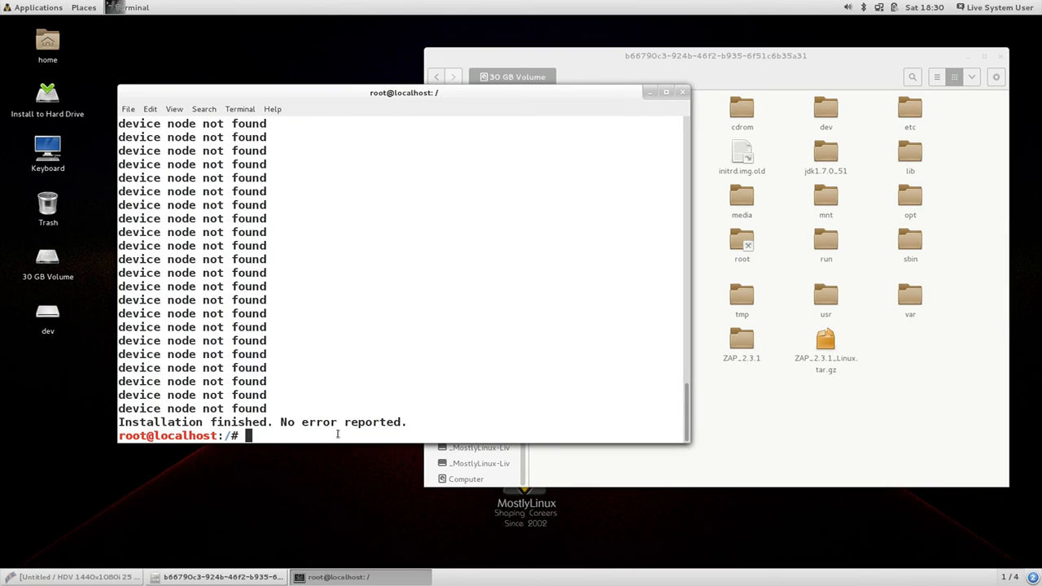
{"action": "left_click", "coordinate": [83, 6]}
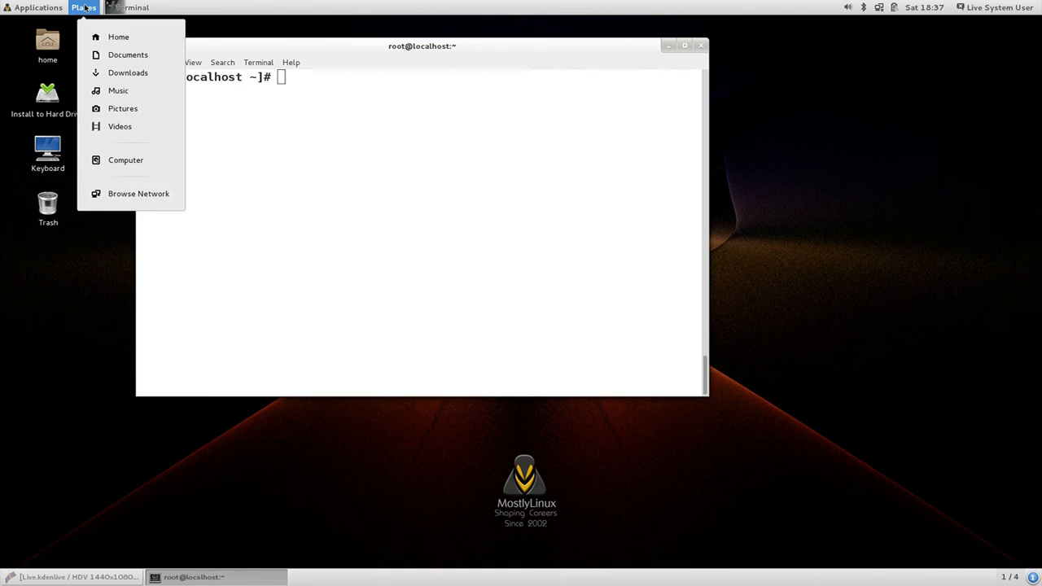
Browse the 52 GB volume's root and boot folder in Files, then raise the terminal.
{"action": "left_click", "coordinate": [117, 35]}
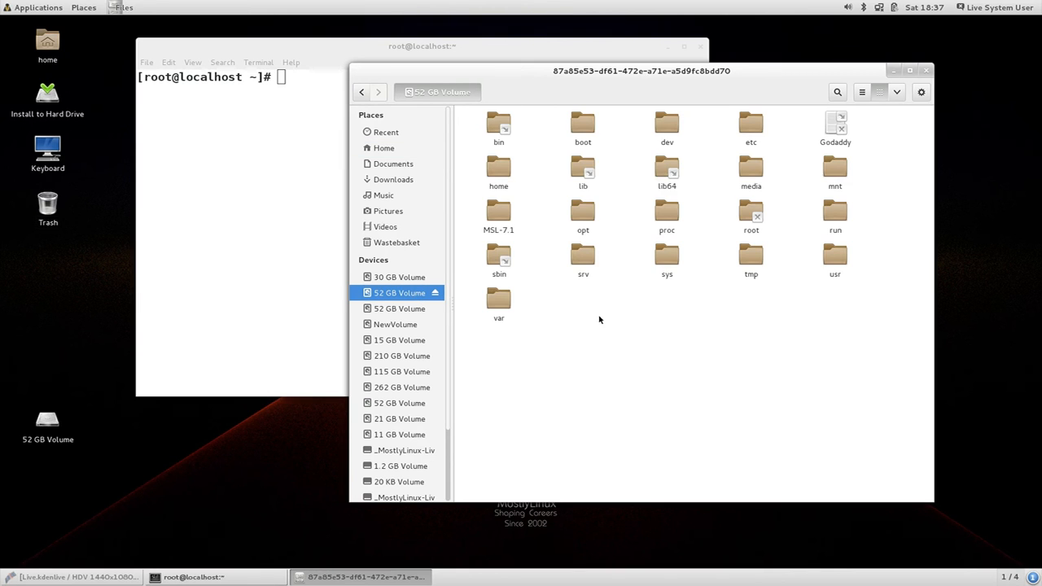
{"action": "left_click", "coordinate": [582, 123]}
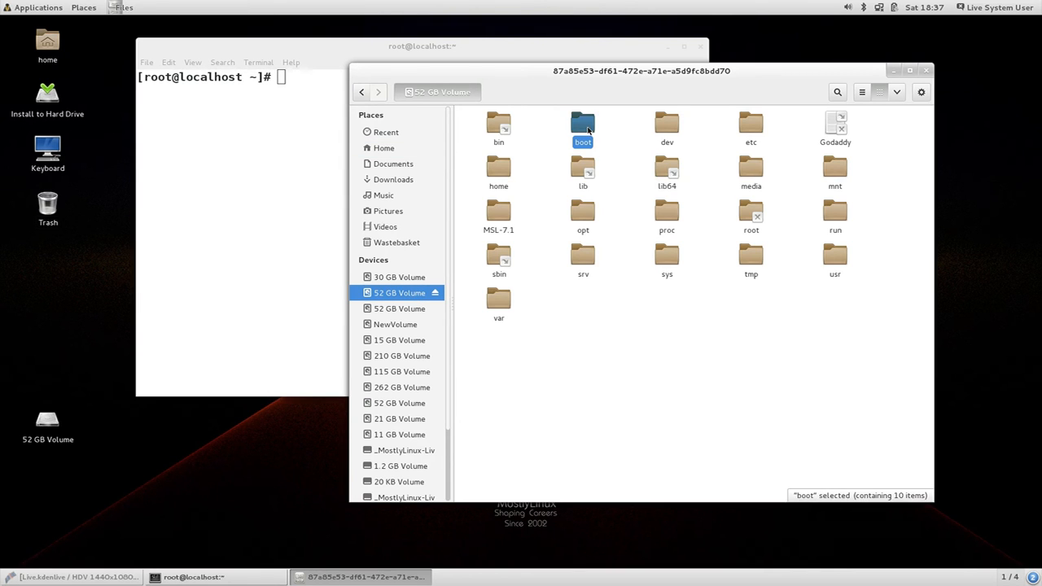
{"action": "double_click", "coordinate": [582, 128]}
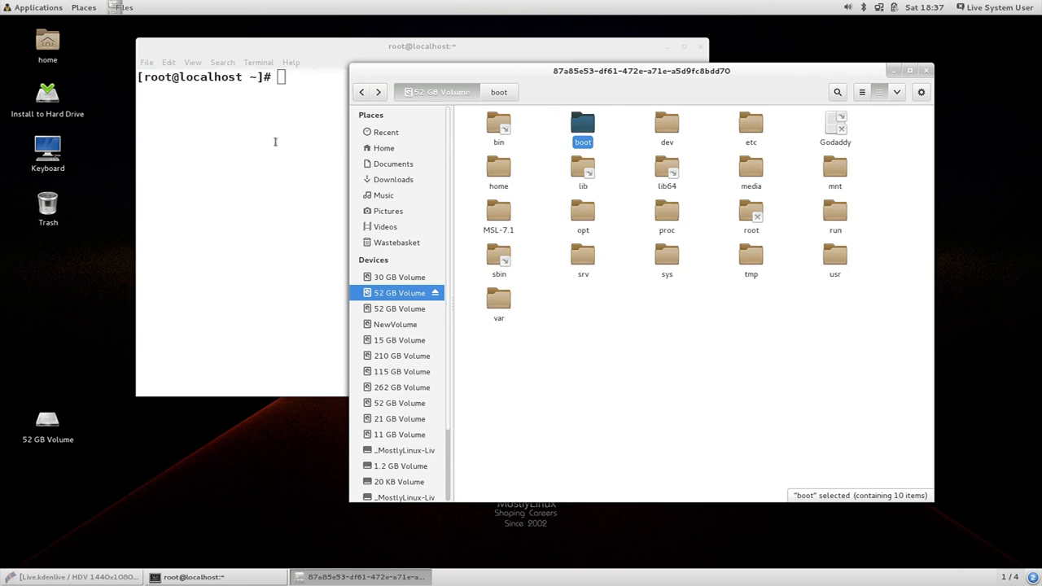
{"action": "left_click", "coordinate": [194, 577]}
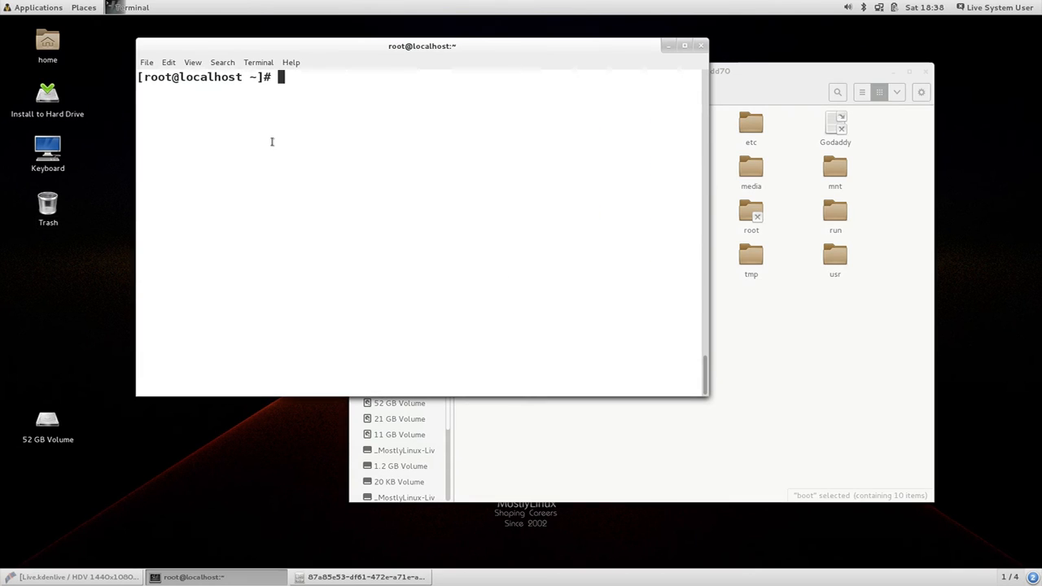
Run df -h, bind-mount /dev and /proc into /run/media/liveuser/87a85e53-…, and chroot into it.
{"action": "type", "text": "df -h"}
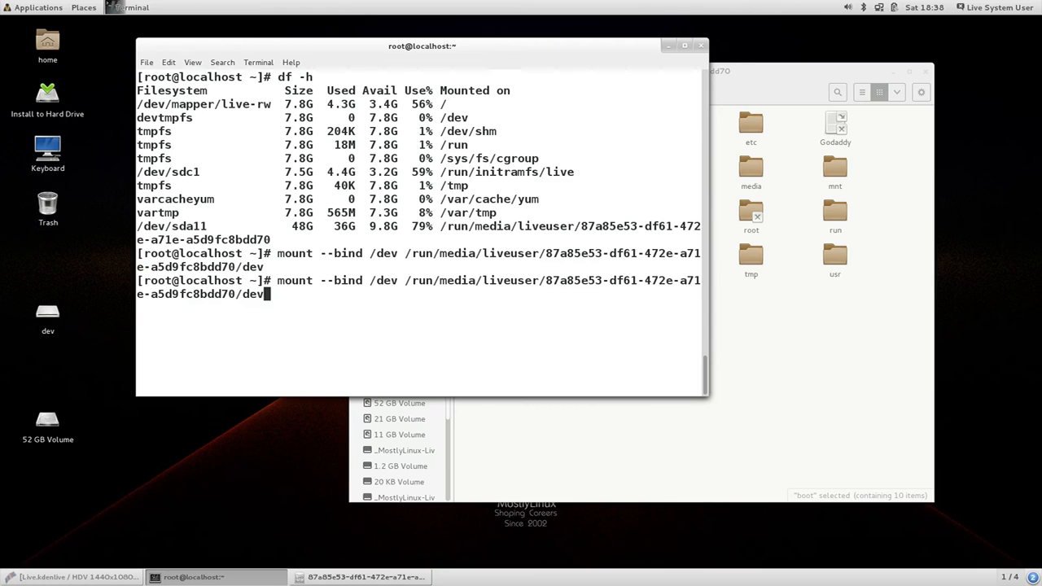
{"action": "key", "text": "BackSpace"}
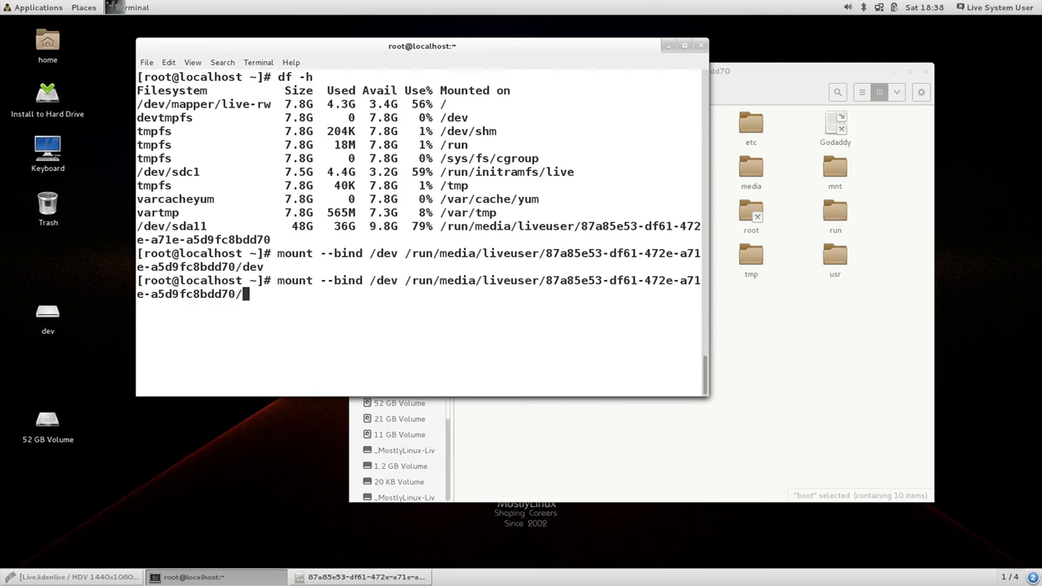
{"action": "type", "text": "p"}
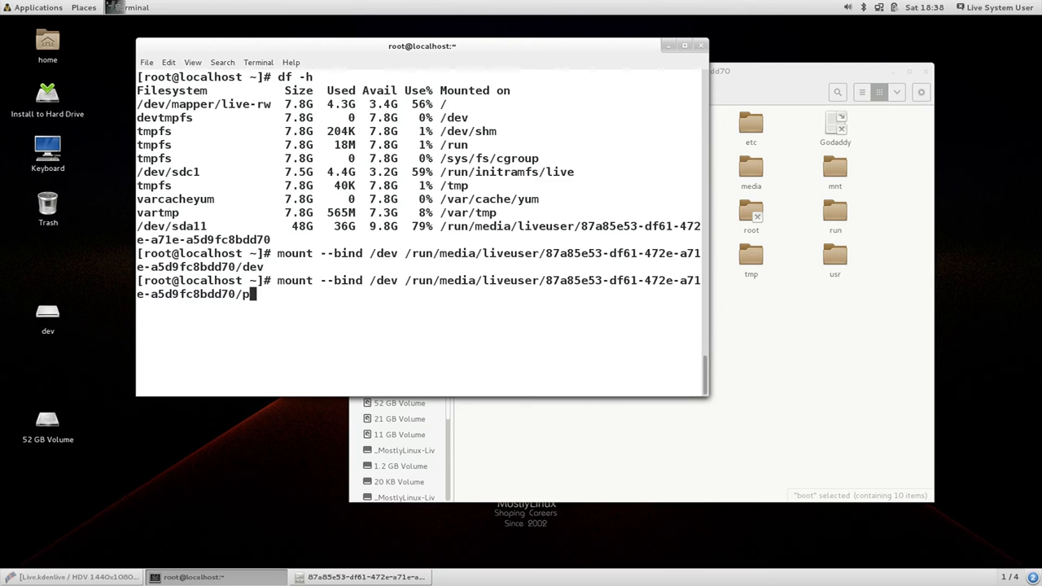
{"action": "type", "text": "roc"}
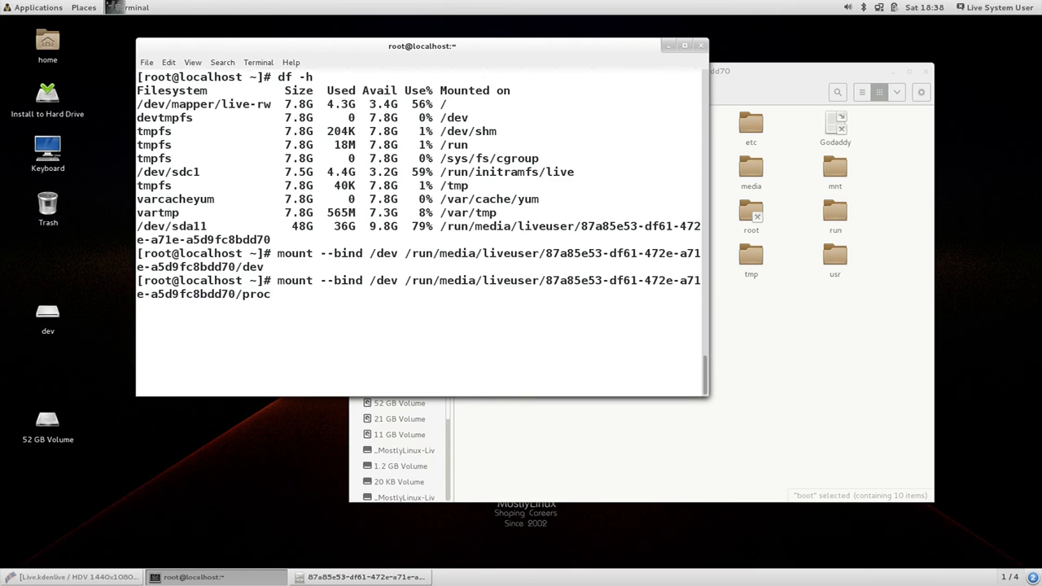
{"action": "mouse_move", "coordinate": [505, 280]}
{"action": "type", "text": "pr"}
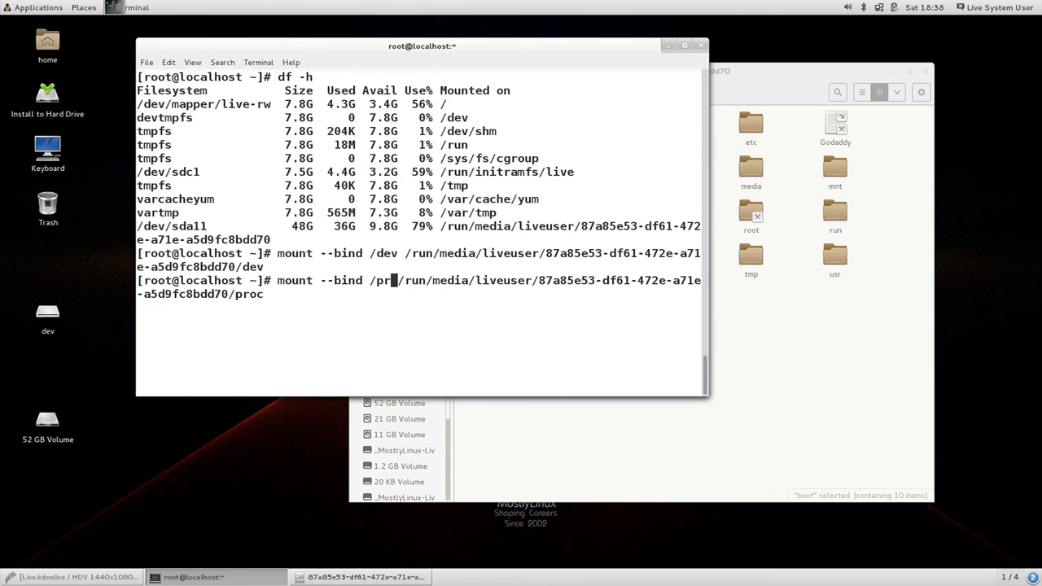
{"action": "key", "text": "Return"}
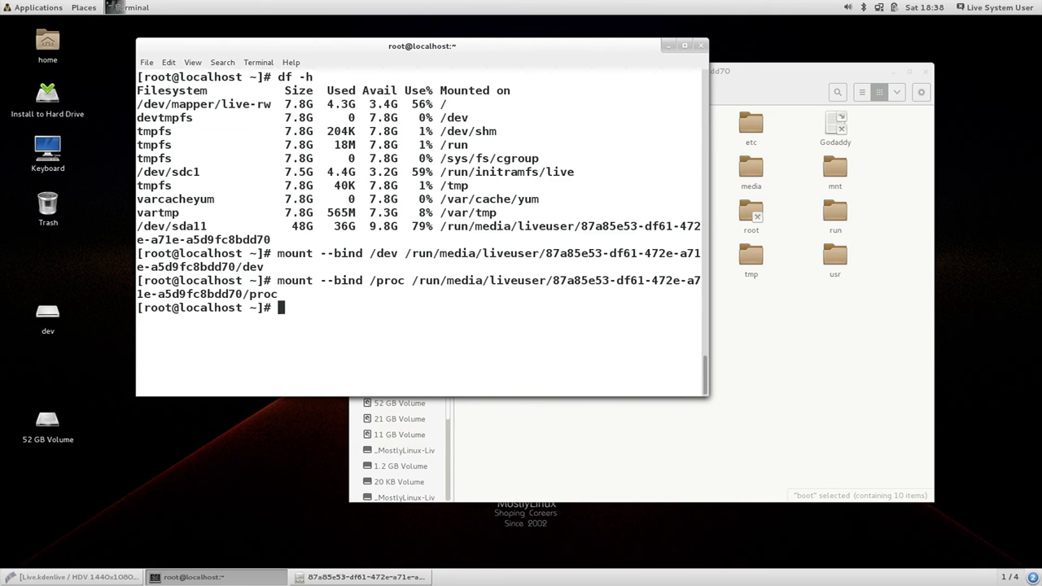
{"action": "type", "text": "mount --bind /proc /run/media/liveuser/87a85e53-df61-472e-a71e-a5d9fc8bdd70"}
{"action": "type", "text": "chroot /run/media/liveuser/87a85e53-df61-472e-a71e-a5d9fc8bdd70"}
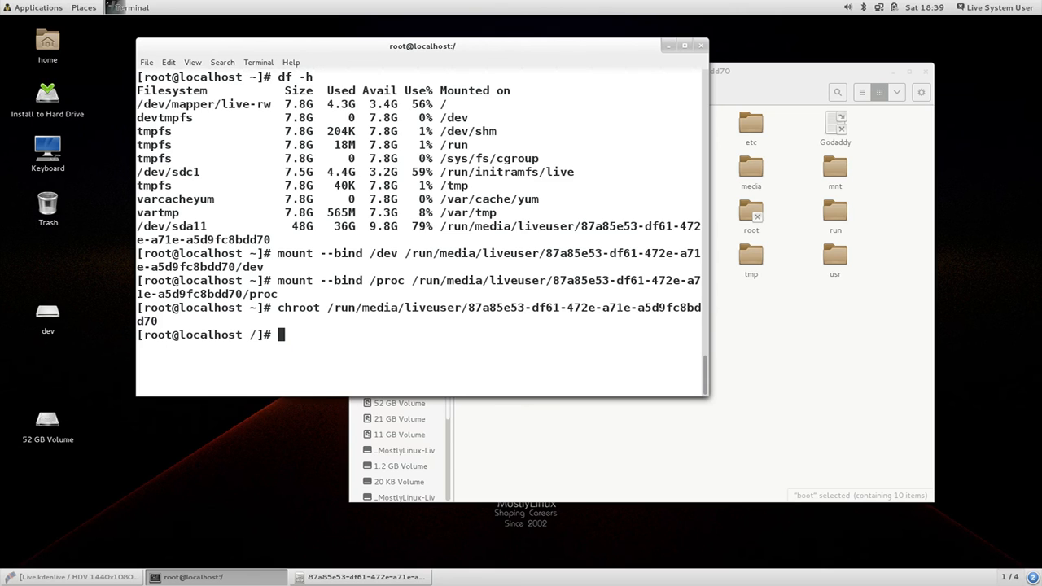
Run grub2-install /dev/sda from the chrooted system.
{"action": "type", "text": "grub"}
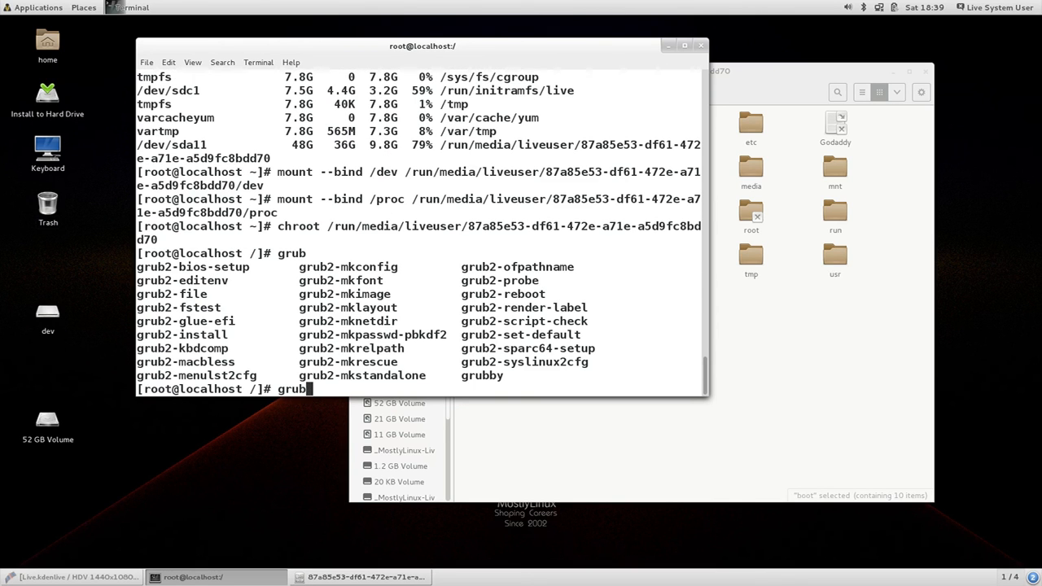
{"action": "type", "text": "2-i"}
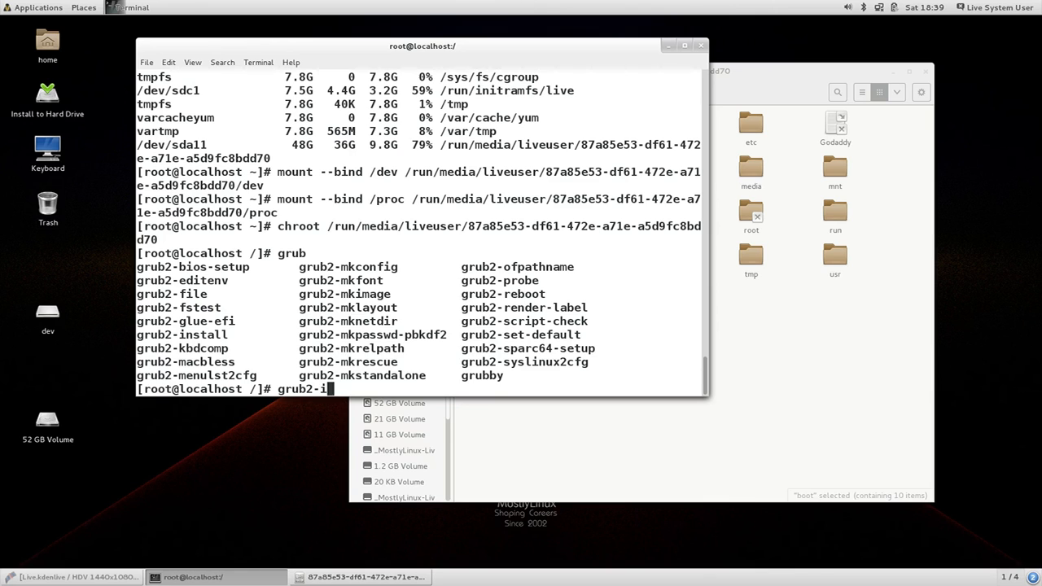
{"action": "type", "text": "nstall /de"}
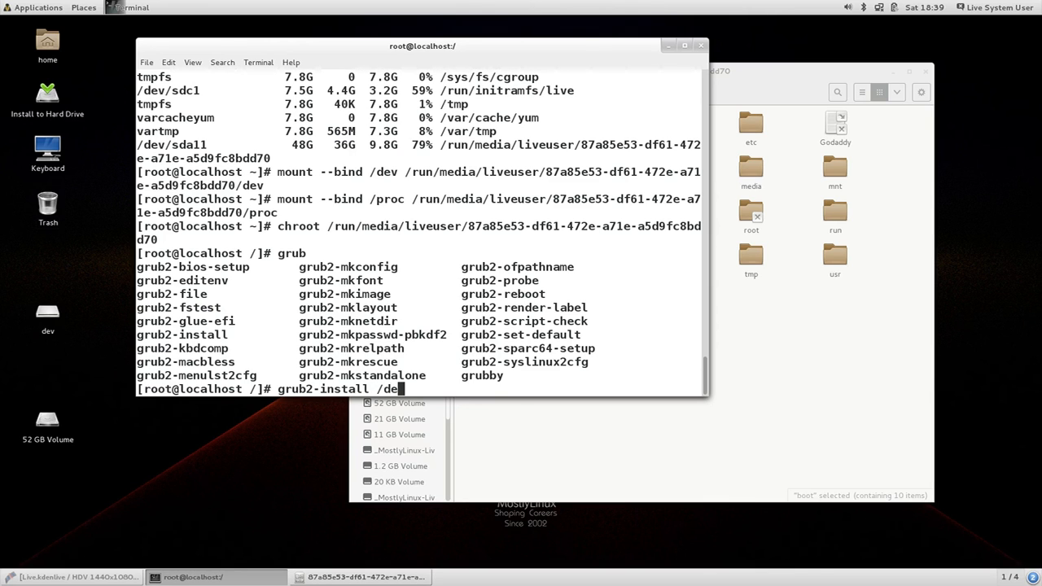
{"action": "type", "text": "/"}
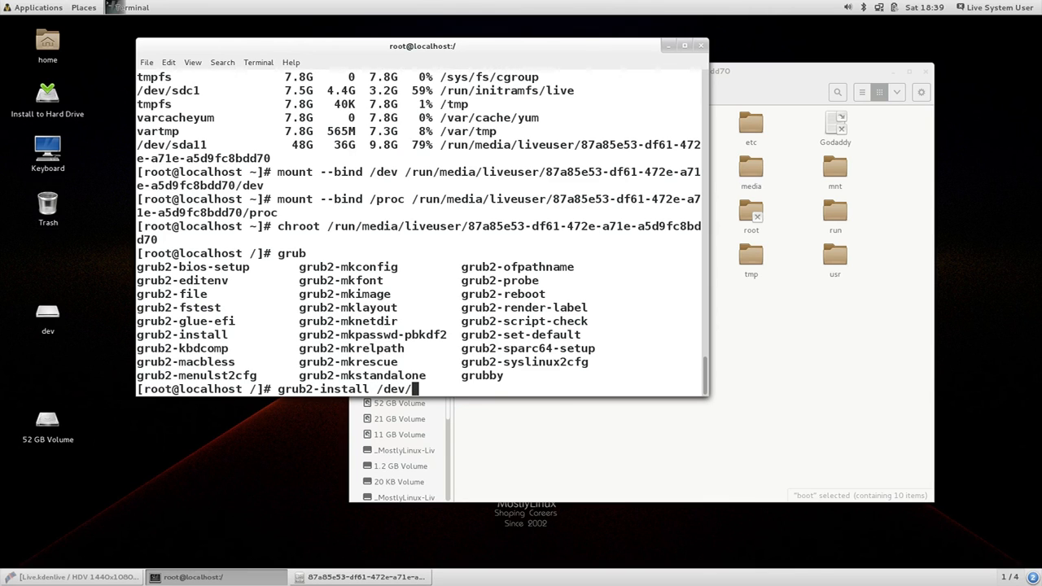
{"action": "type", "text": "sda"}
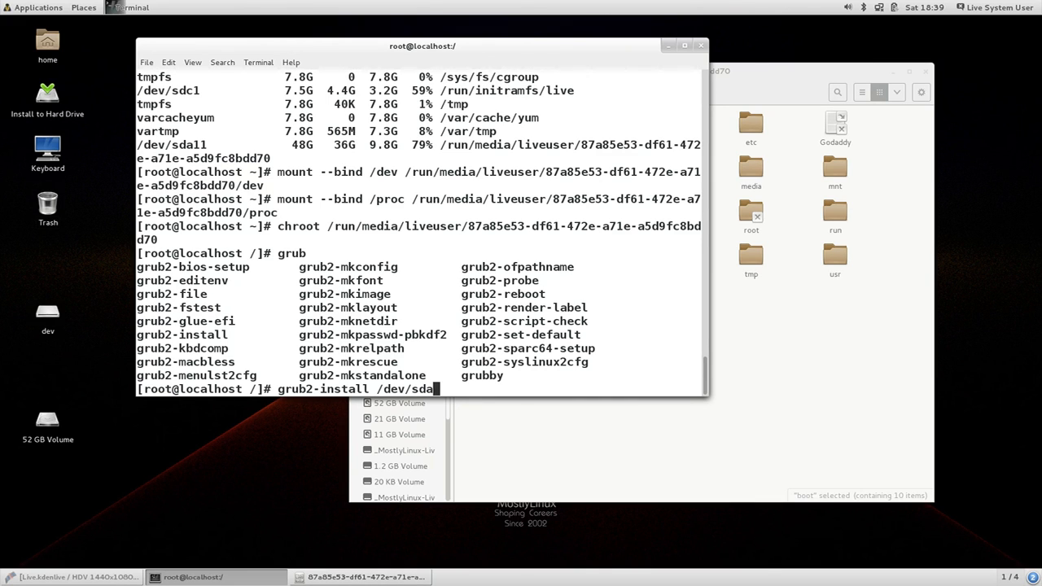
{"action": "key", "text": "Return"}
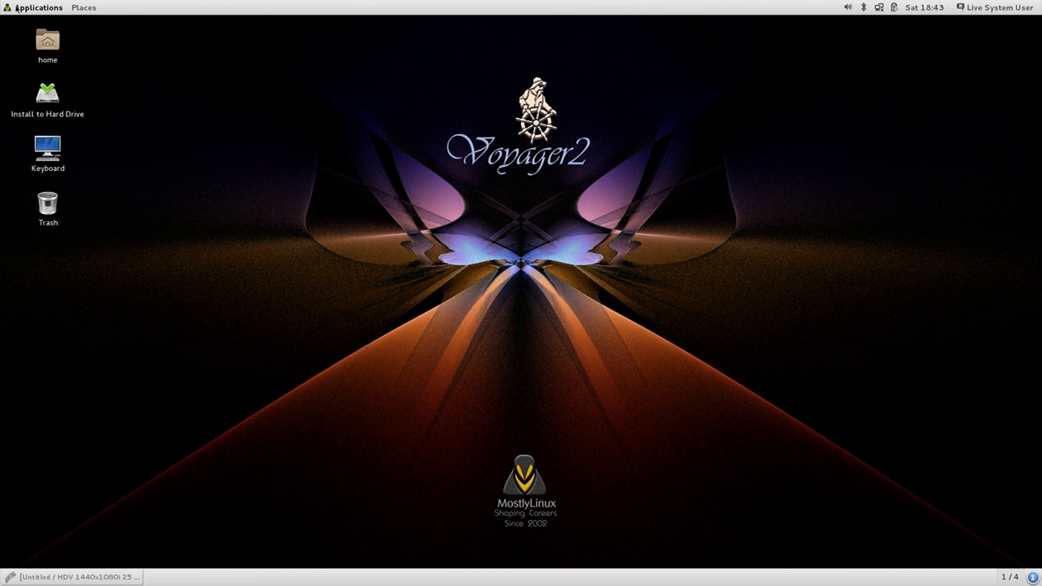
Browse the Applications menu through System Tools, Sound & Video and Internet categories.
{"action": "left_click", "coordinate": [39, 7]}
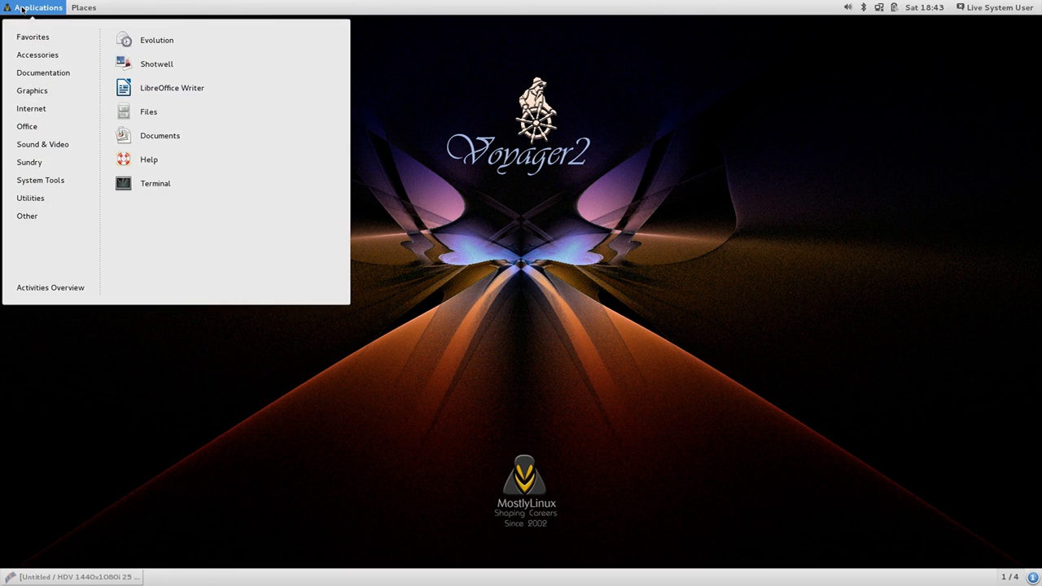
{"action": "left_click", "coordinate": [29, 198]}
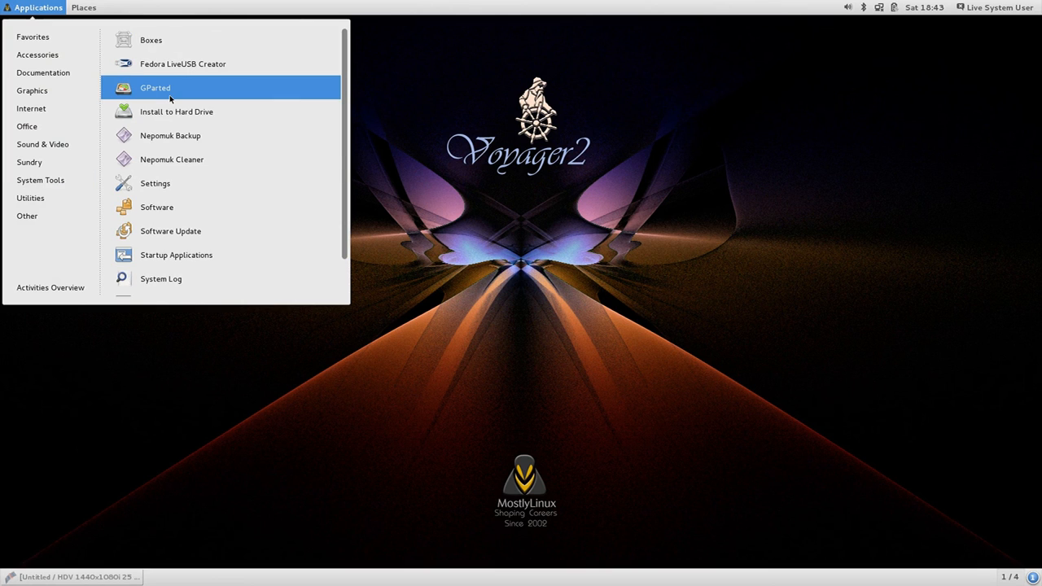
{"action": "mouse_move", "coordinate": [182, 63]}
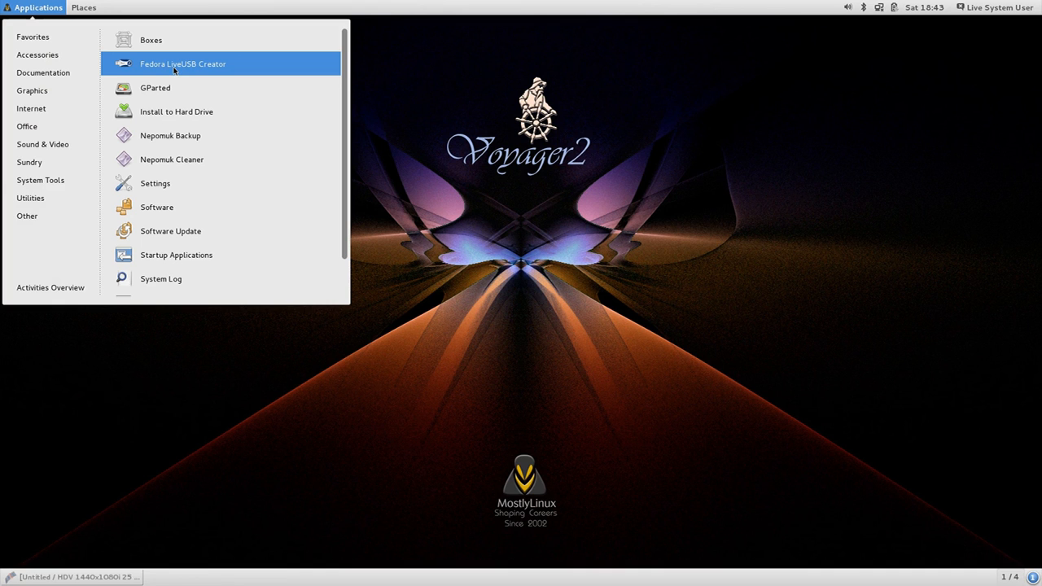
{"action": "mouse_move", "coordinate": [154, 88]}
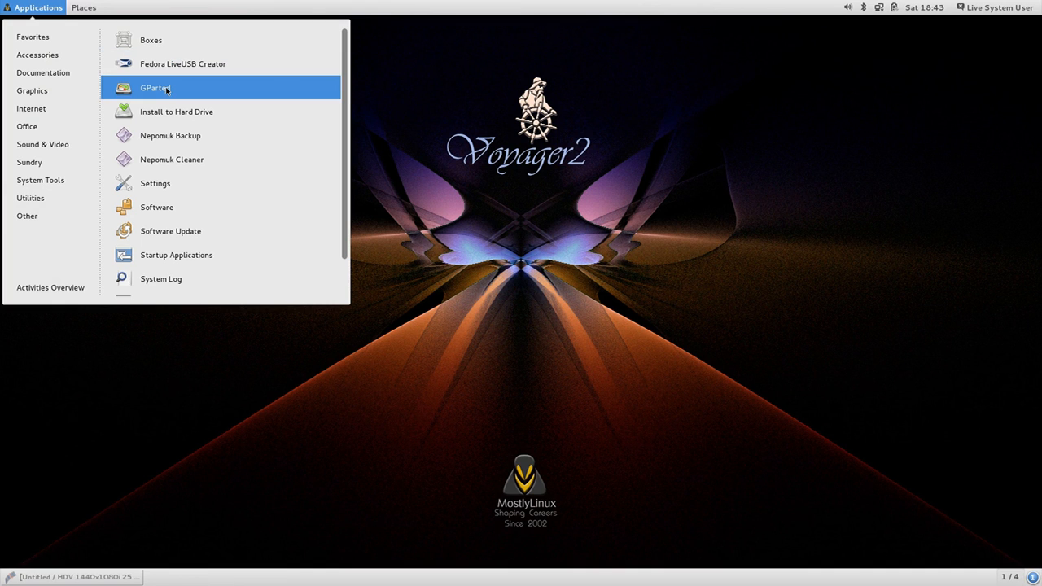
{"action": "left_click", "coordinate": [42, 143]}
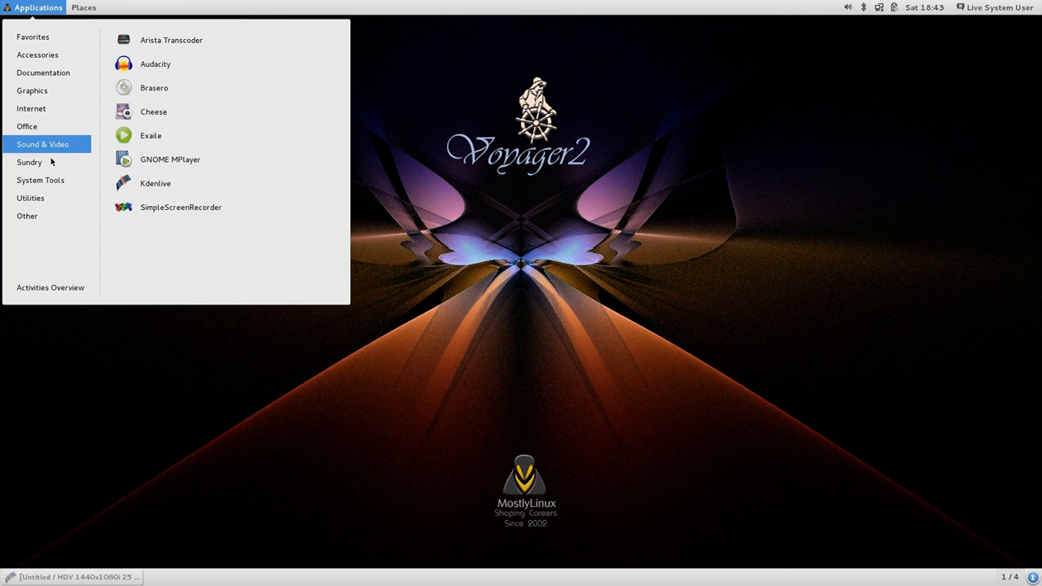
{"action": "mouse_move", "coordinate": [150, 135]}
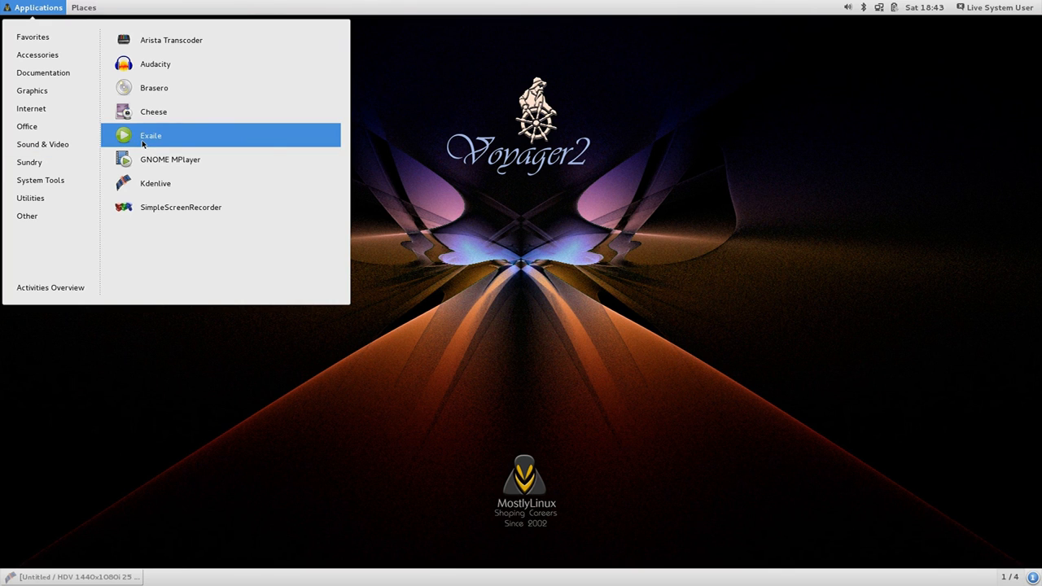
{"action": "mouse_move", "coordinate": [154, 63]}
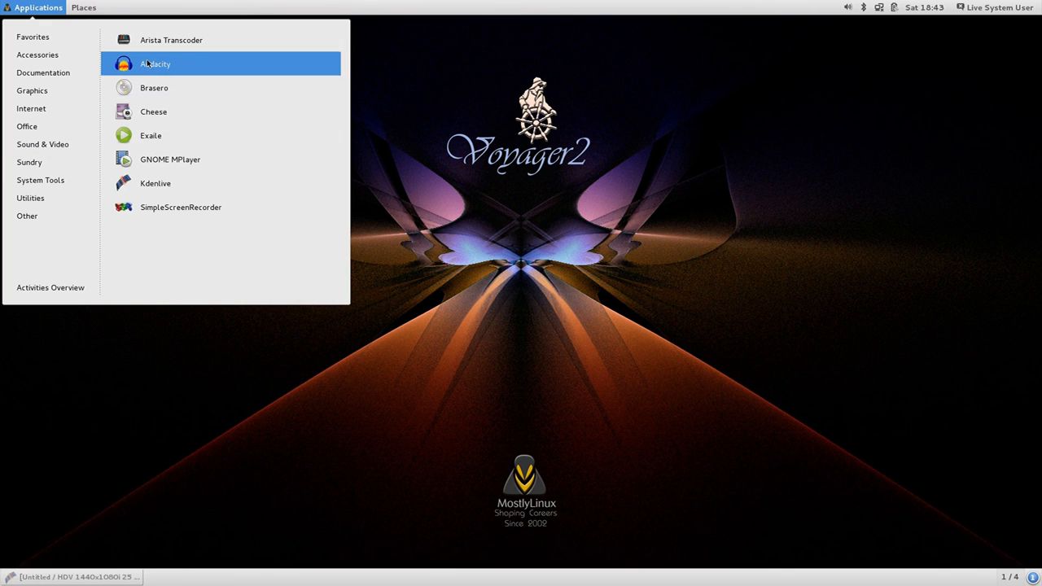
{"action": "mouse_move", "coordinate": [154, 182]}
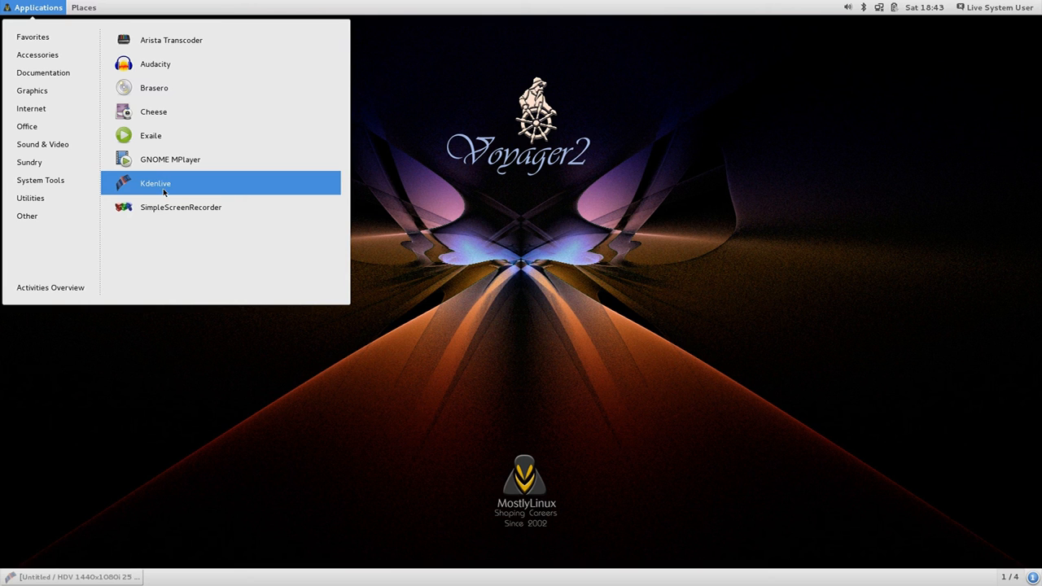
{"action": "mouse_move", "coordinate": [232, 360]}
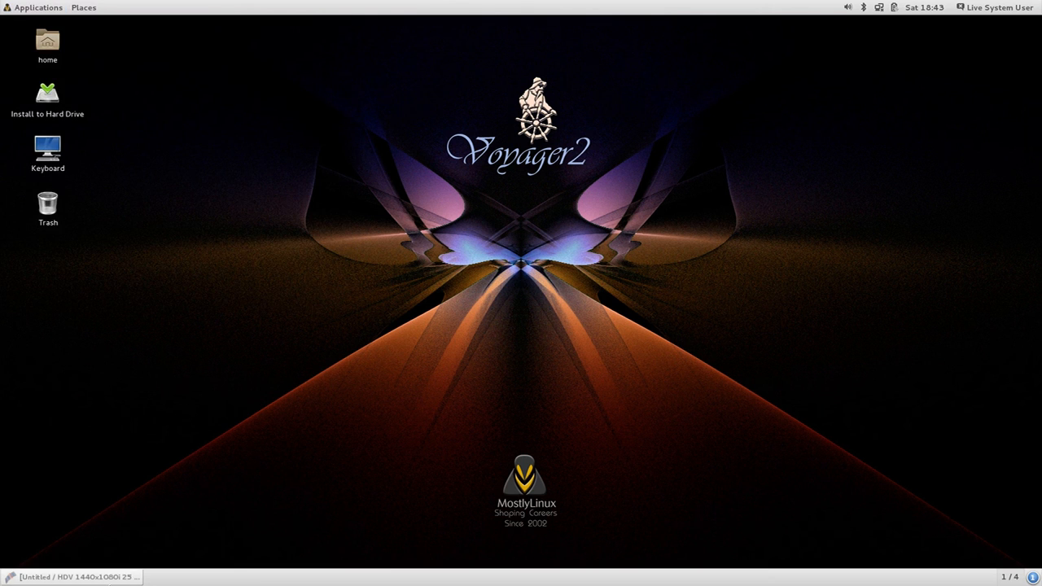
{"action": "left_click", "coordinate": [39, 7]}
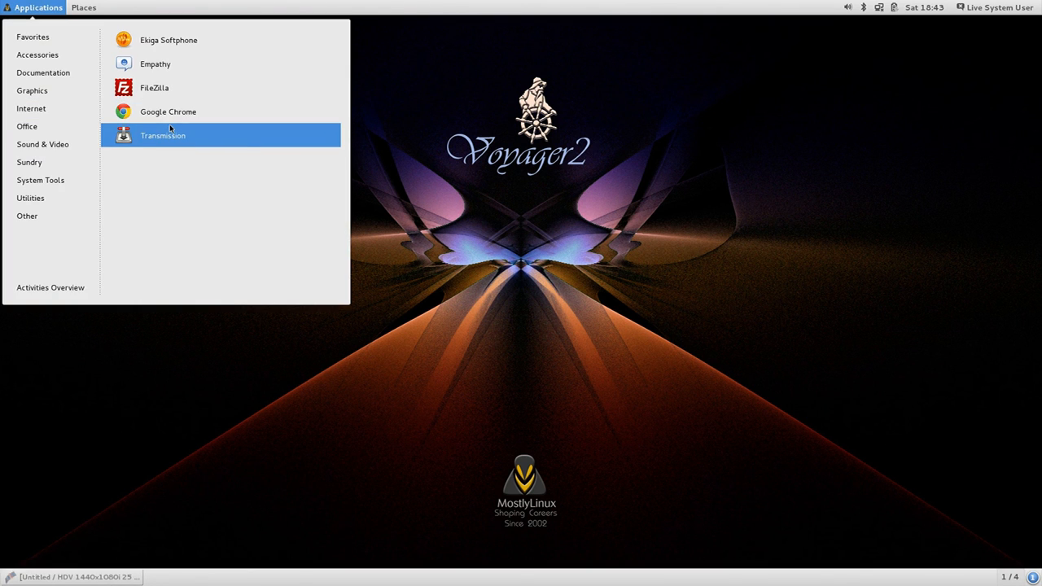
{"action": "mouse_move", "coordinate": [153, 88]}
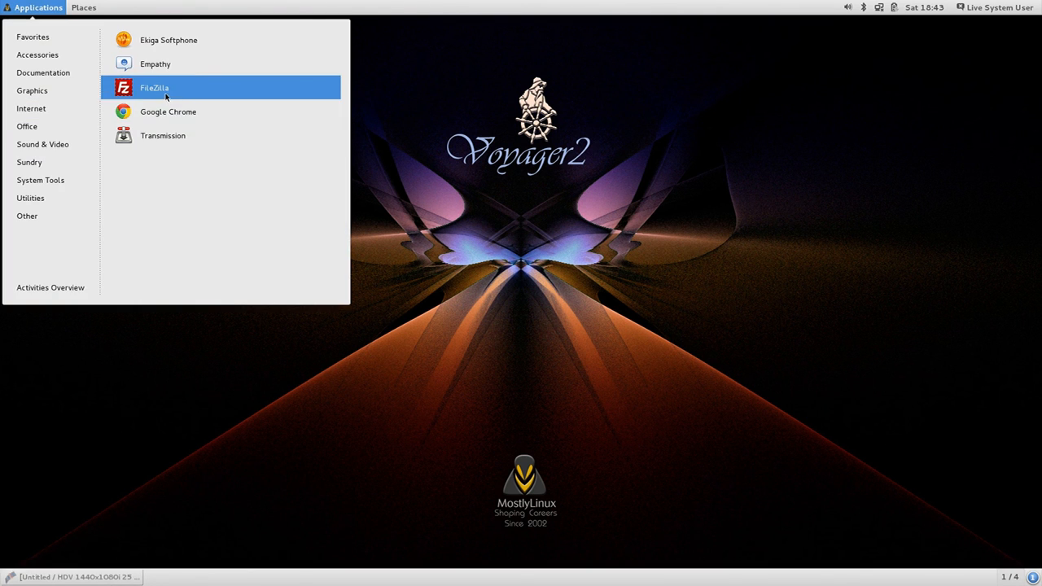